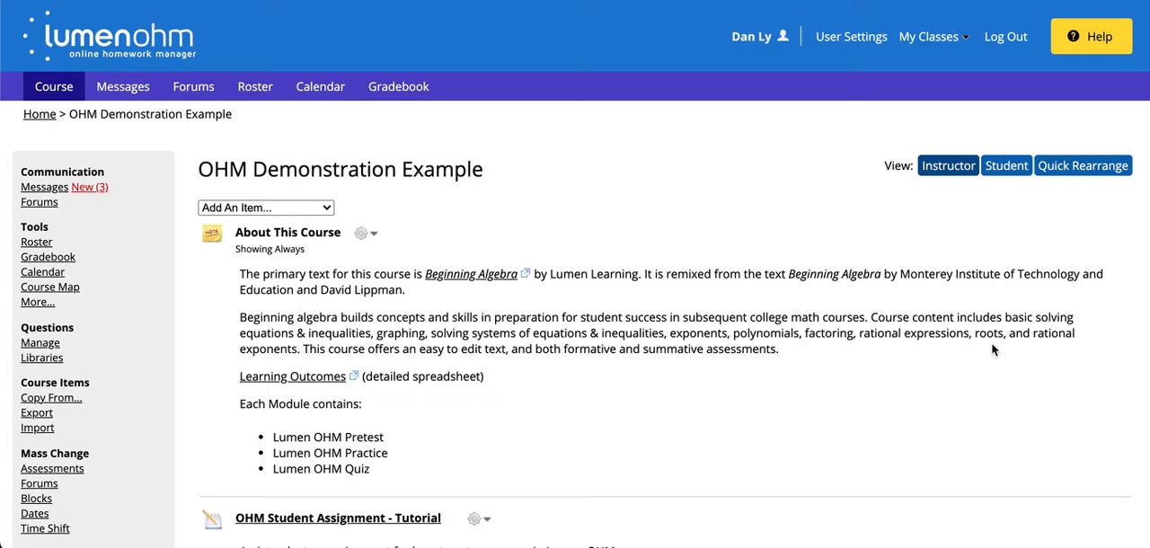
pyautogui.moveTo(409, 375)
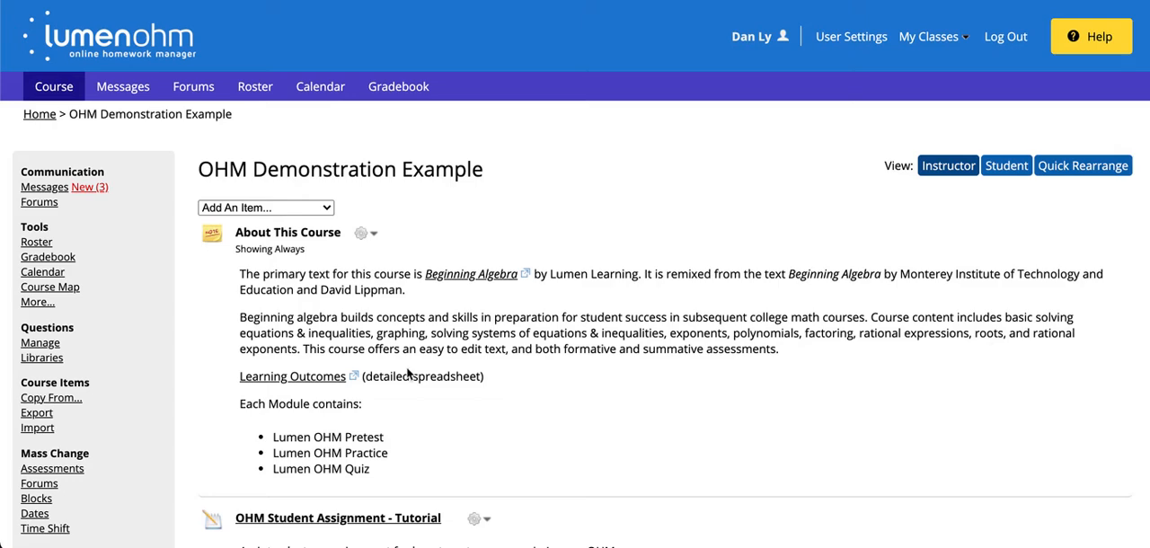
pyautogui.moveTo(38, 302)
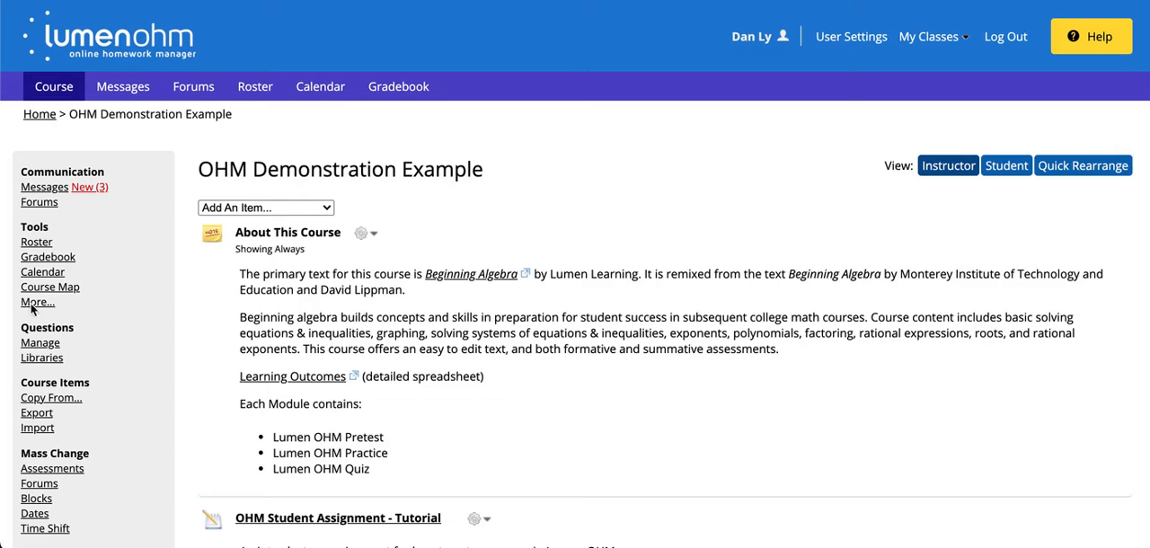
# Open Groups under More... in the Tools panel to manage student groups.
pyautogui.click(37, 302)
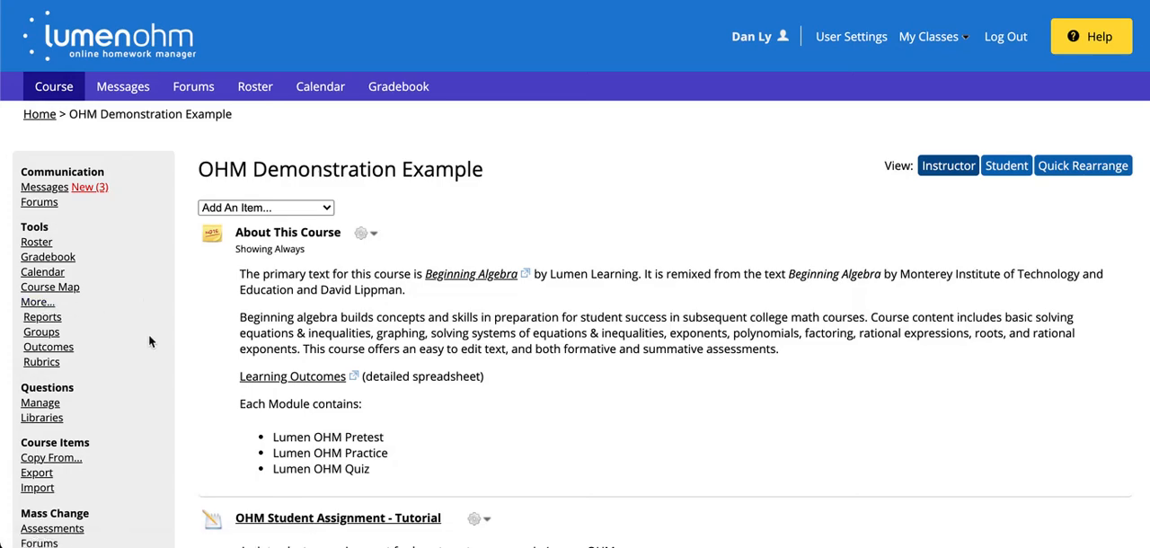
pyautogui.click(41, 332)
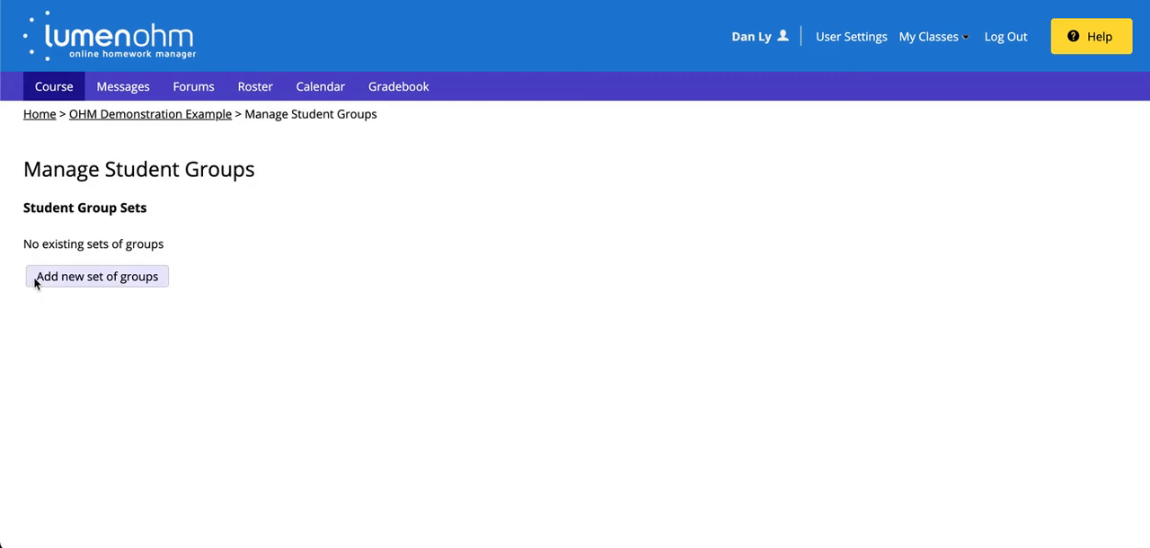
# Add a new student group set named 'Homework 8'.
pyautogui.click(97, 276)
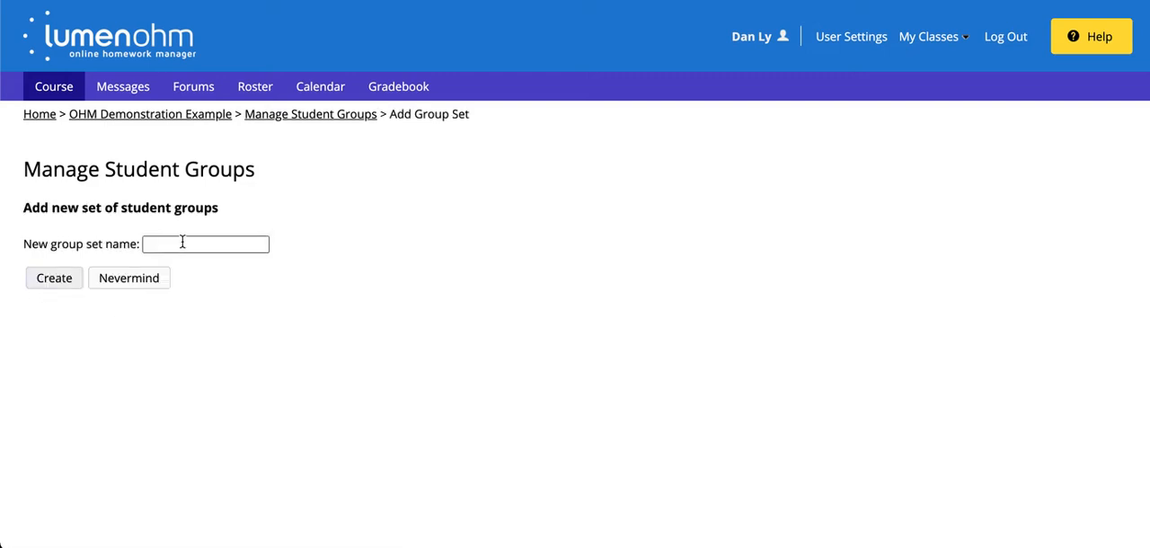
pyautogui.click(205, 244)
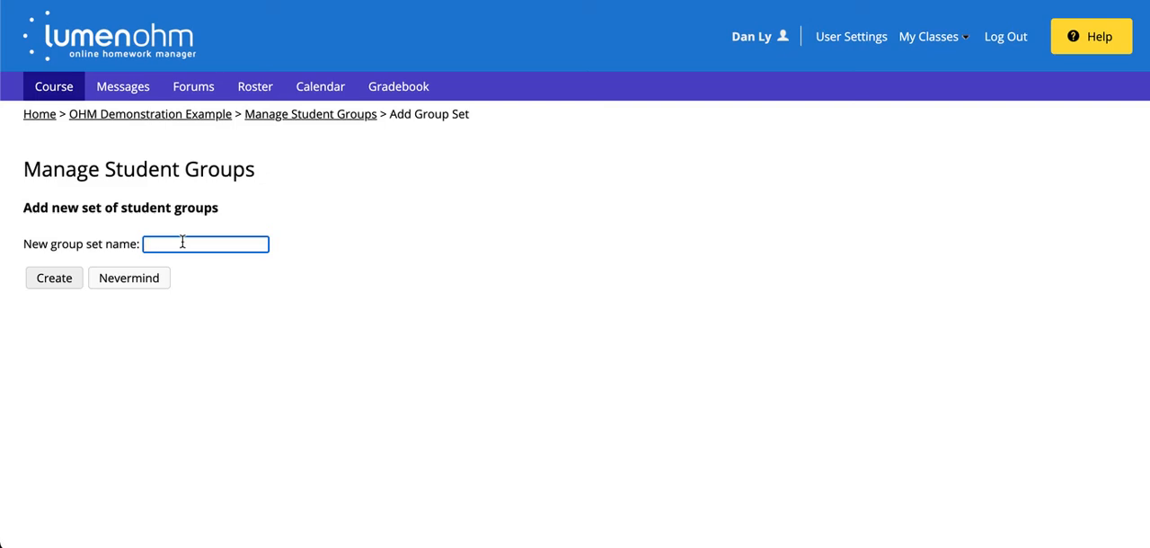
pyautogui.write('H')
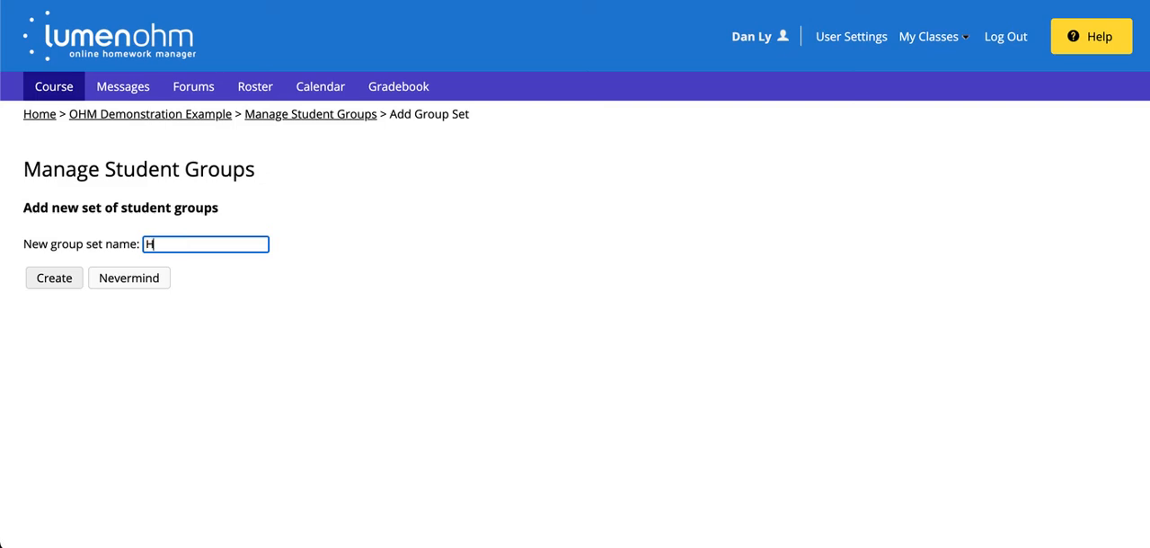
pyautogui.write('Homework 8')
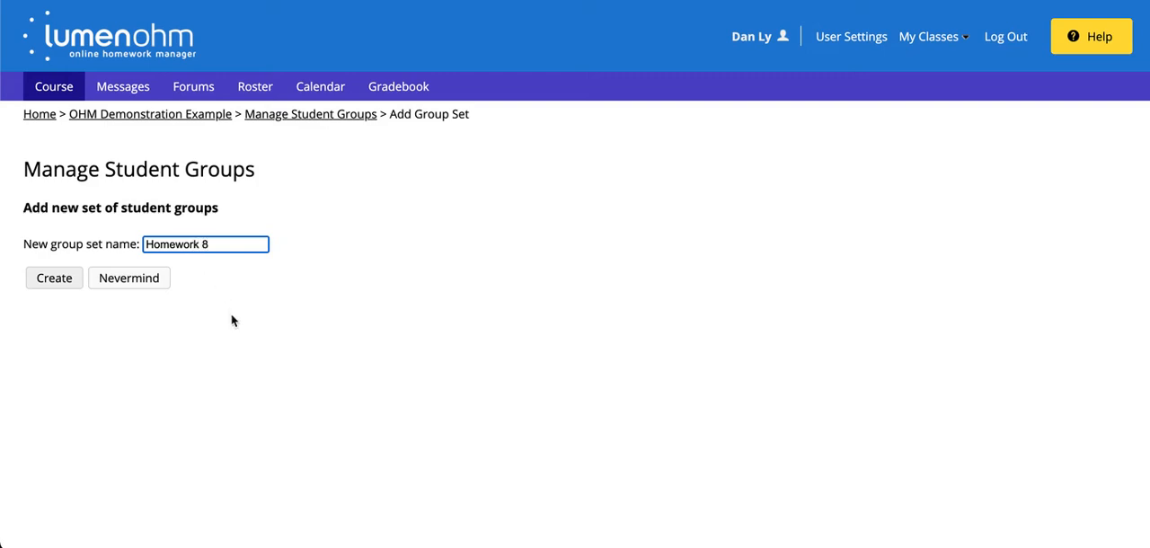
pyautogui.click(53, 278)
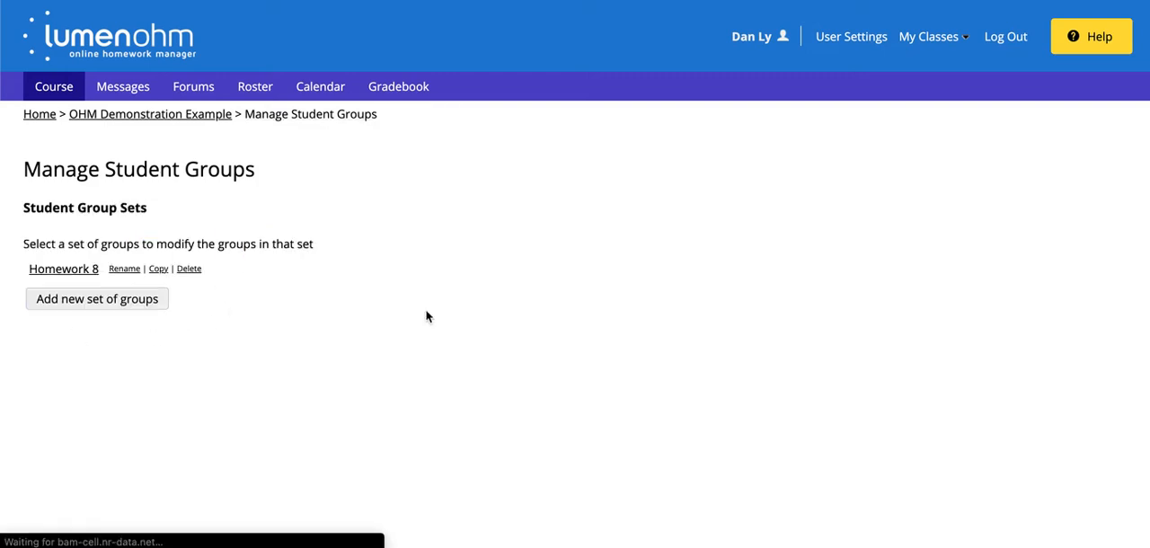
pyautogui.moveTo(292, 299)
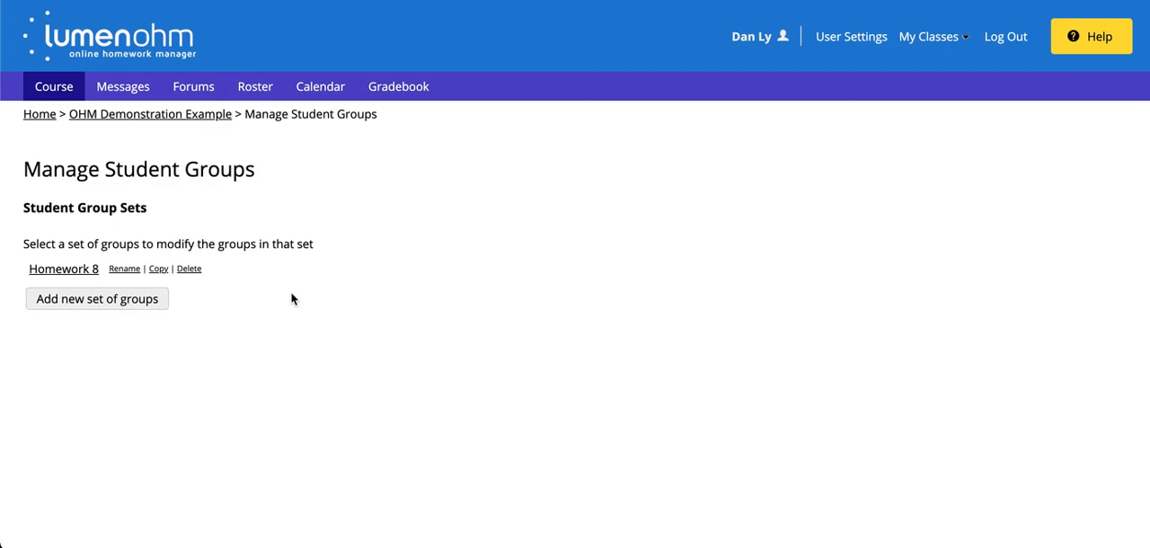
pyautogui.moveTo(63, 269)
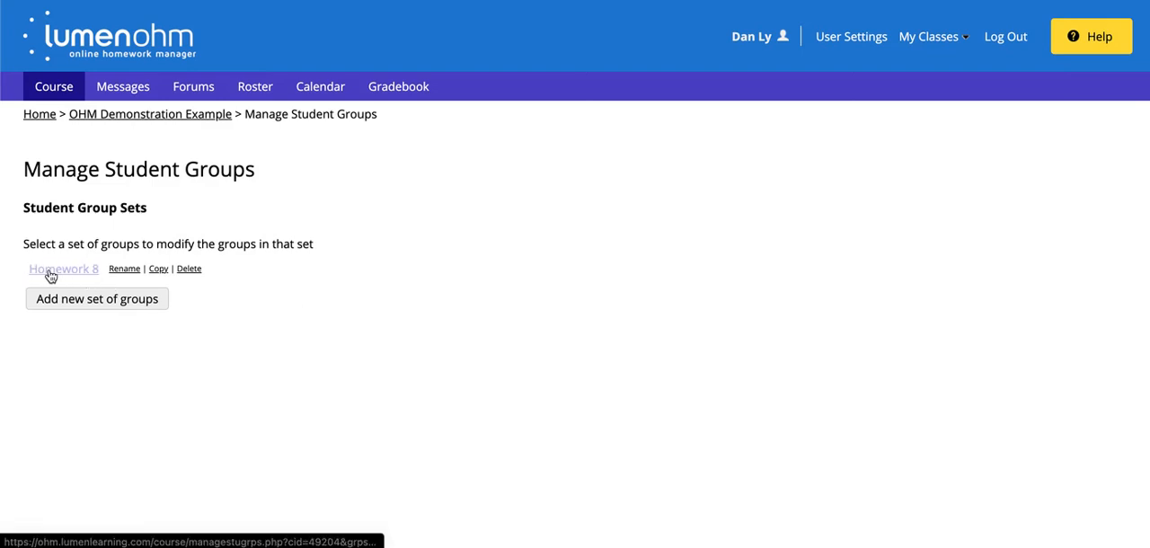
# Open the Homework 8 set and create groups named Group 1 and Group 2.
pyautogui.click(63, 269)
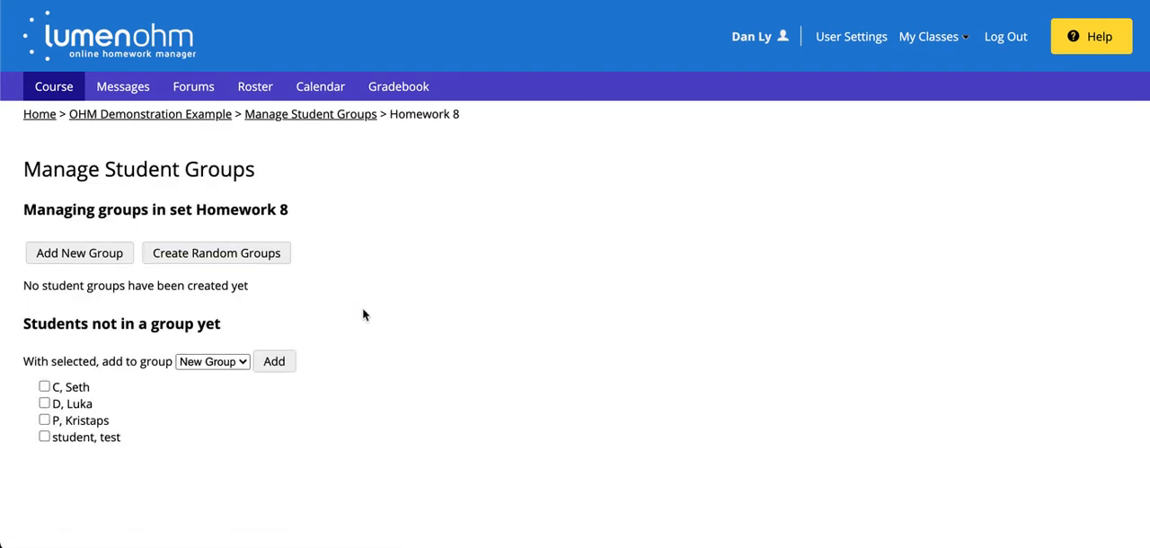
pyautogui.moveTo(377, 327)
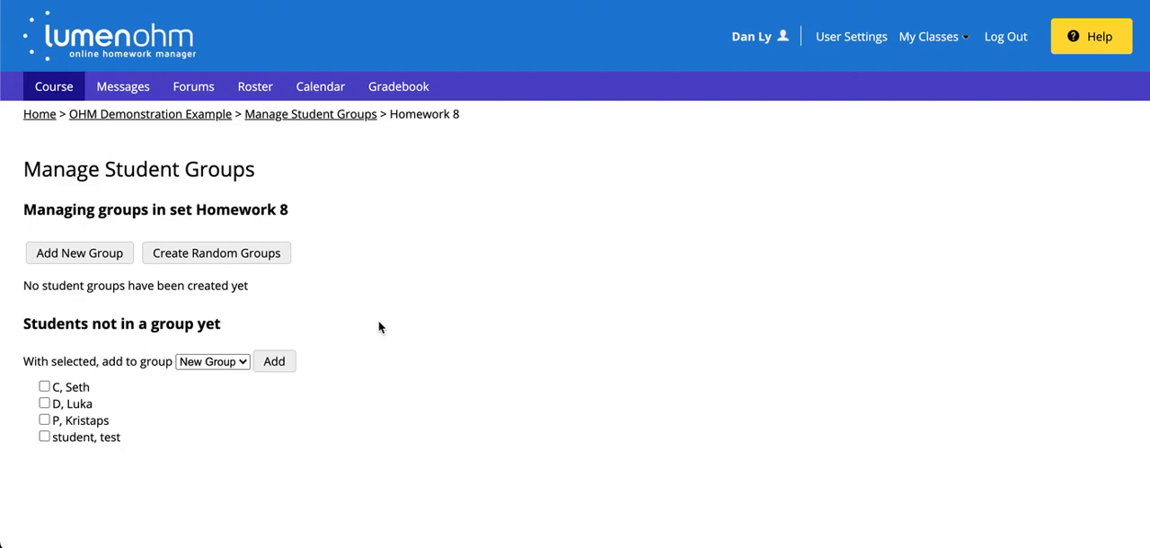
pyautogui.click(79, 253)
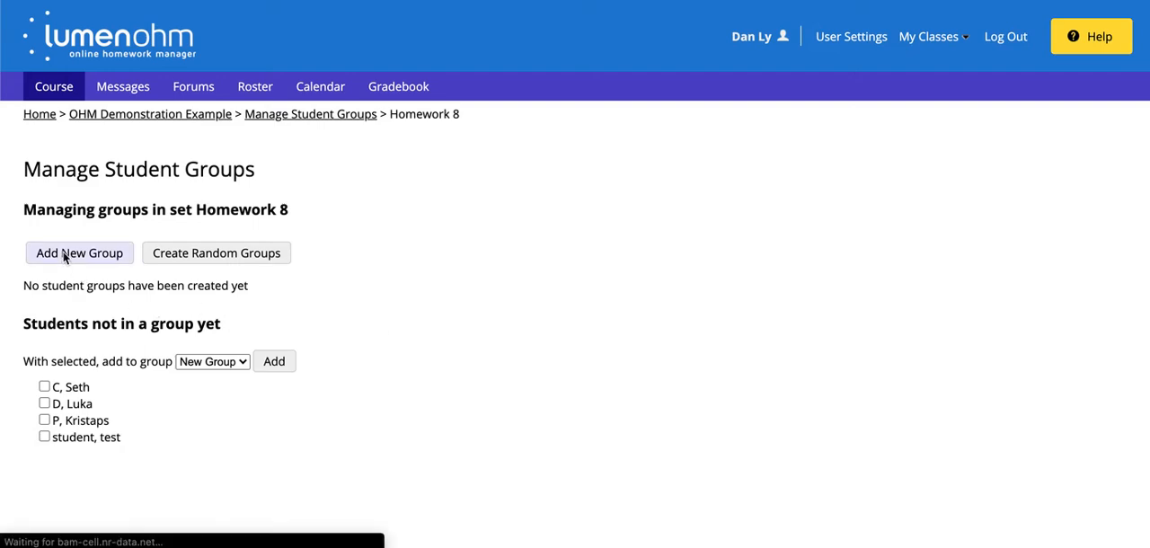
pyautogui.click(79, 253)
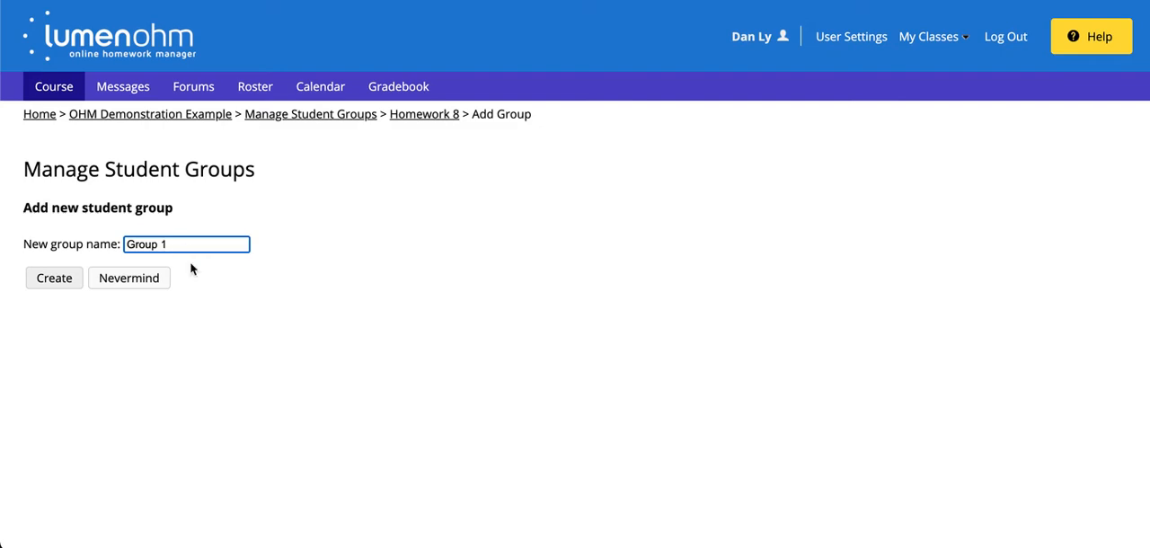
pyautogui.click(53, 277)
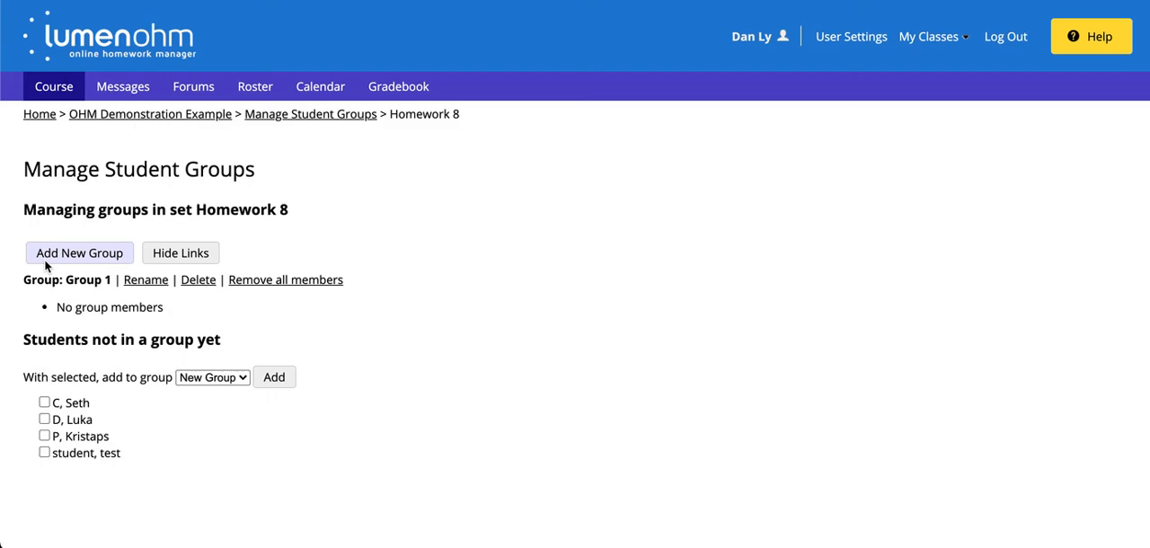
pyautogui.click(78, 252)
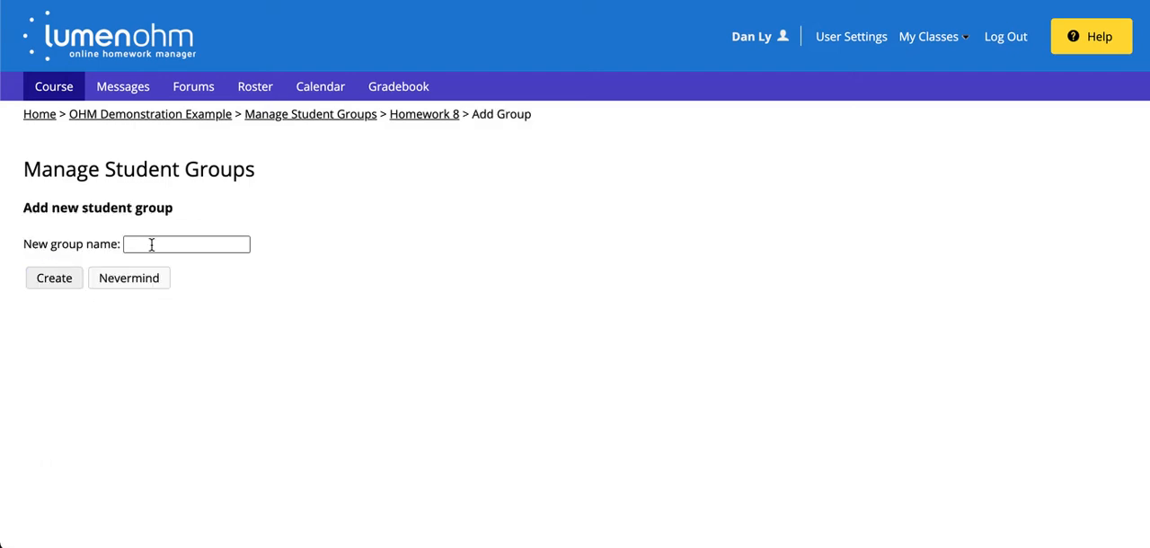
pyautogui.write('Group 2')
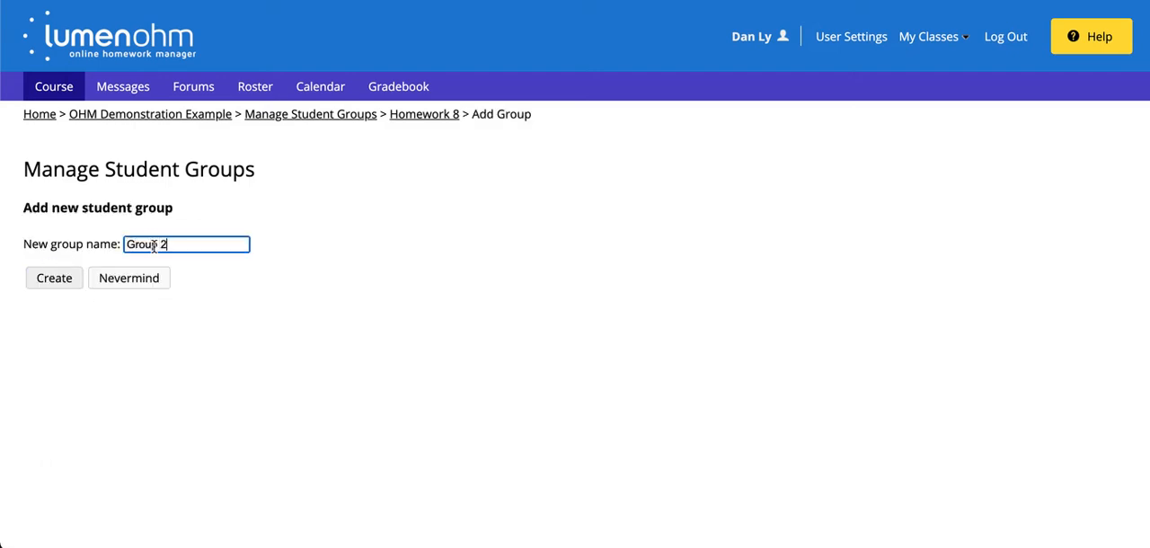
pyautogui.click(53, 277)
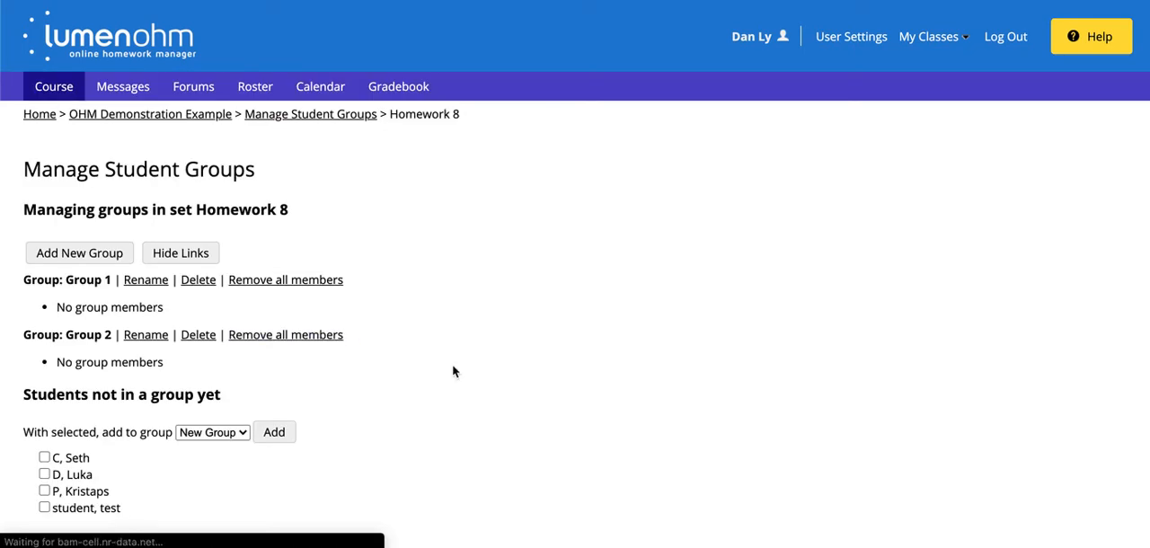
pyautogui.moveTo(361, 302)
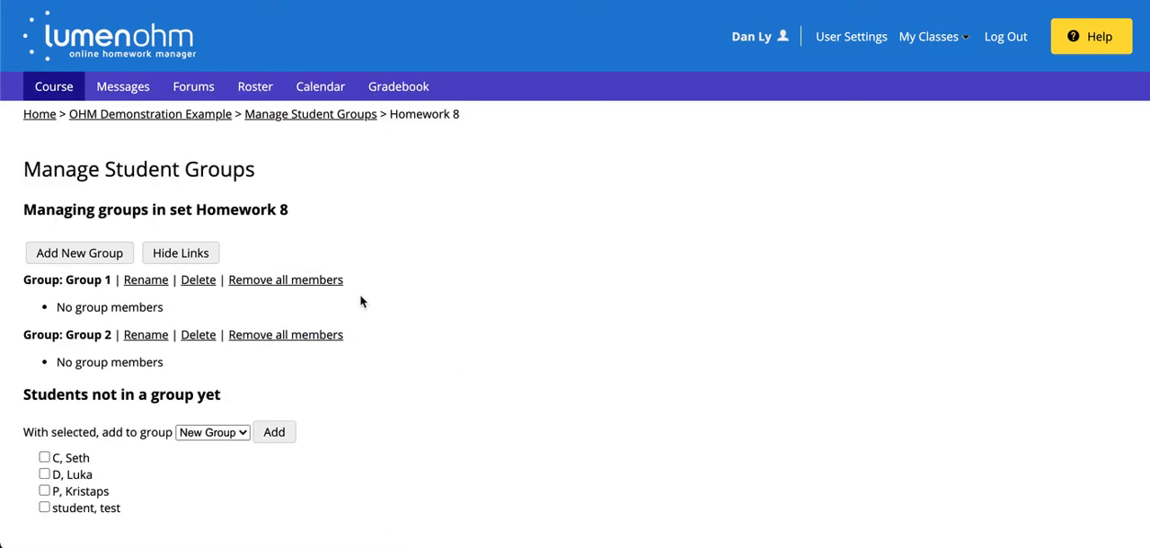
pyautogui.moveTo(390, 289)
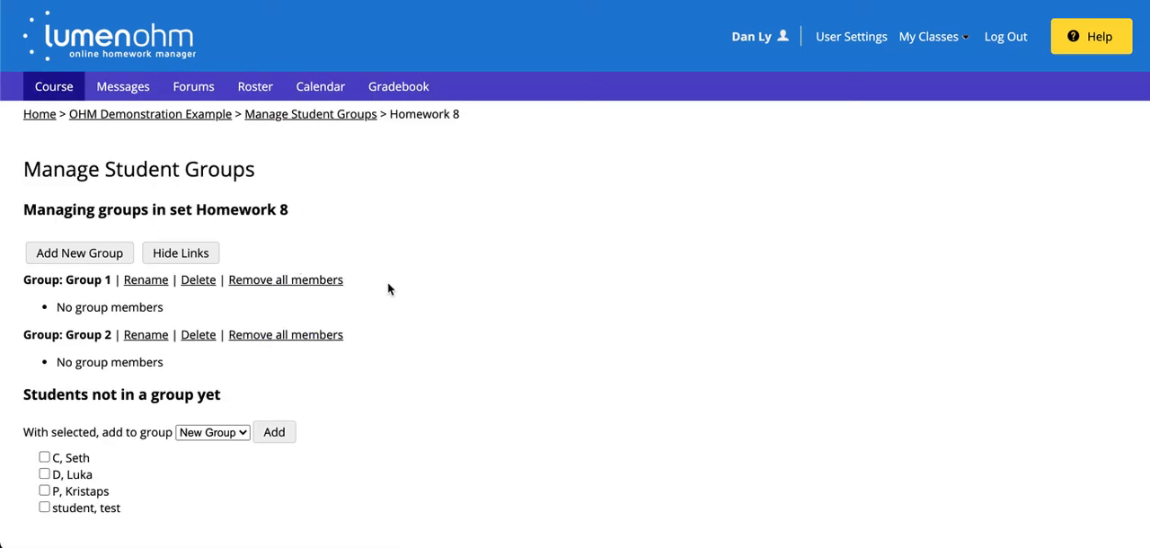
pyautogui.moveTo(123, 321)
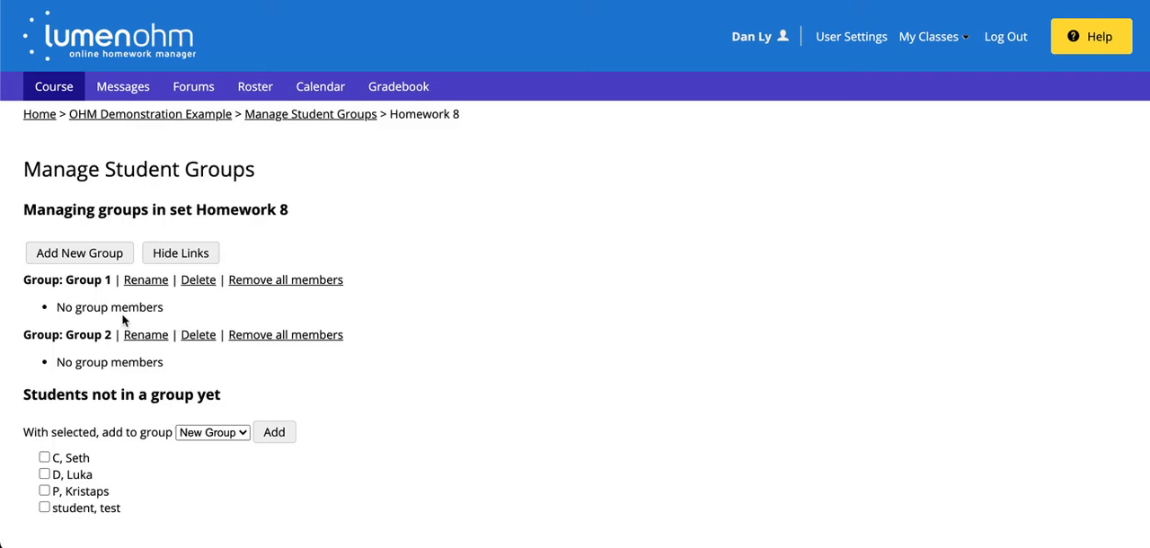
pyautogui.moveTo(390, 459)
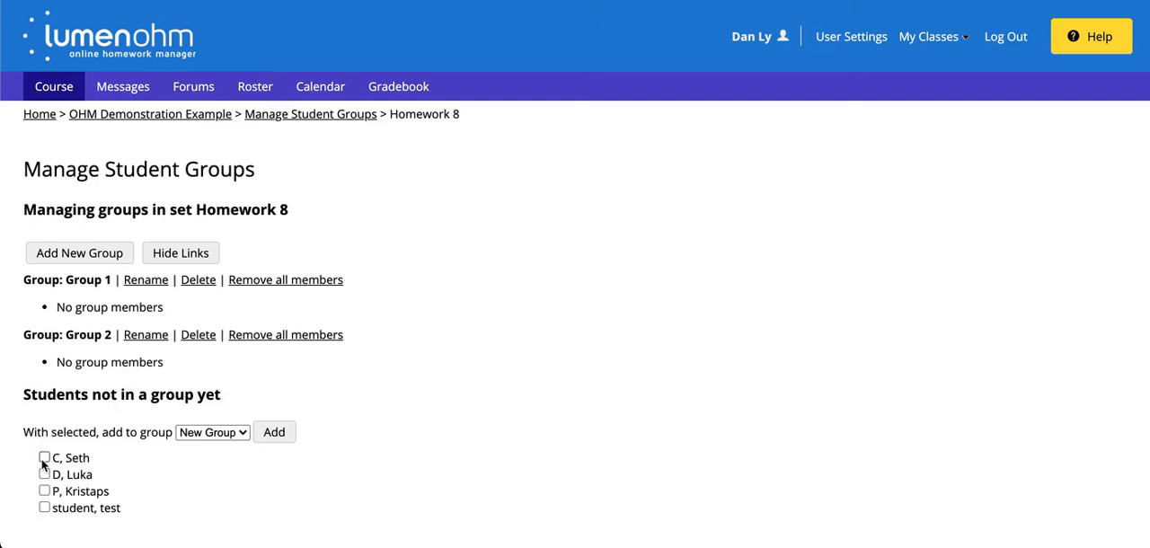
# Check ungrouped students Seth and Luka and add them to Group 2.
pyautogui.click(44, 457)
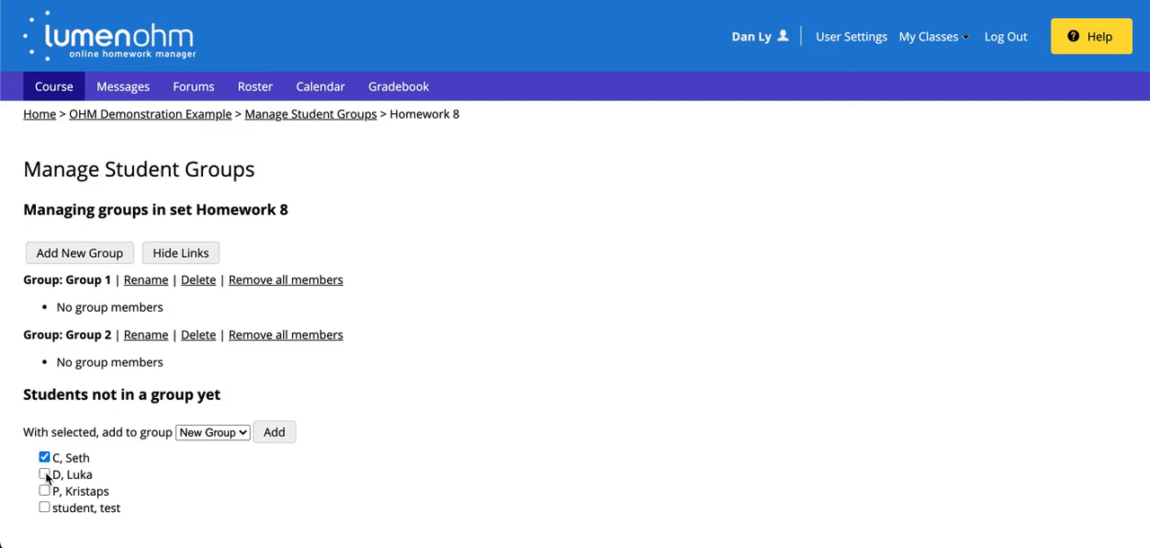
pyautogui.click(44, 474)
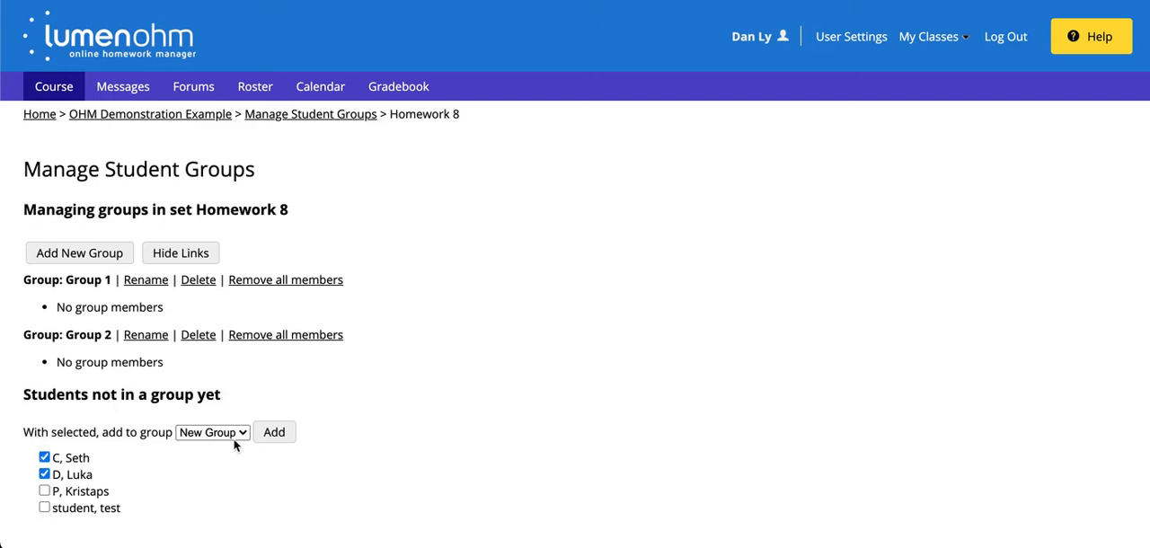
pyautogui.click(212, 432)
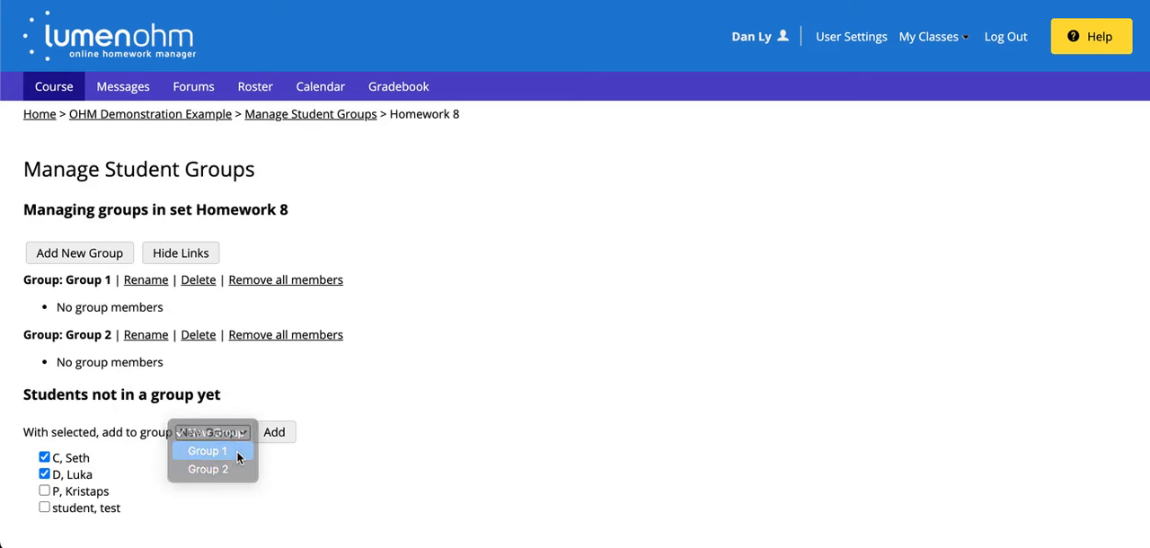
pyautogui.click(207, 451)
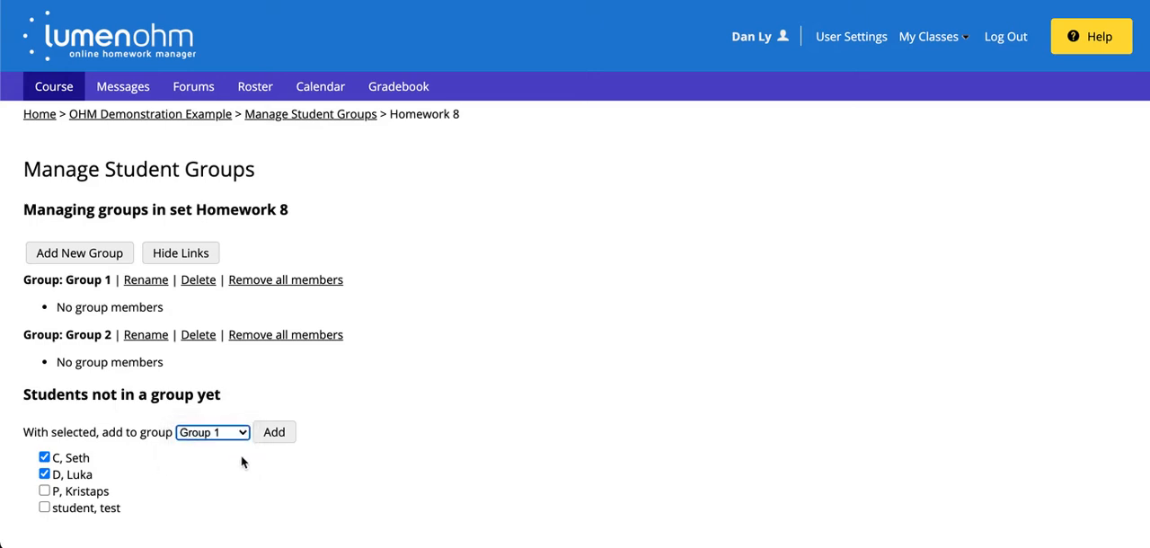
pyautogui.click(274, 432)
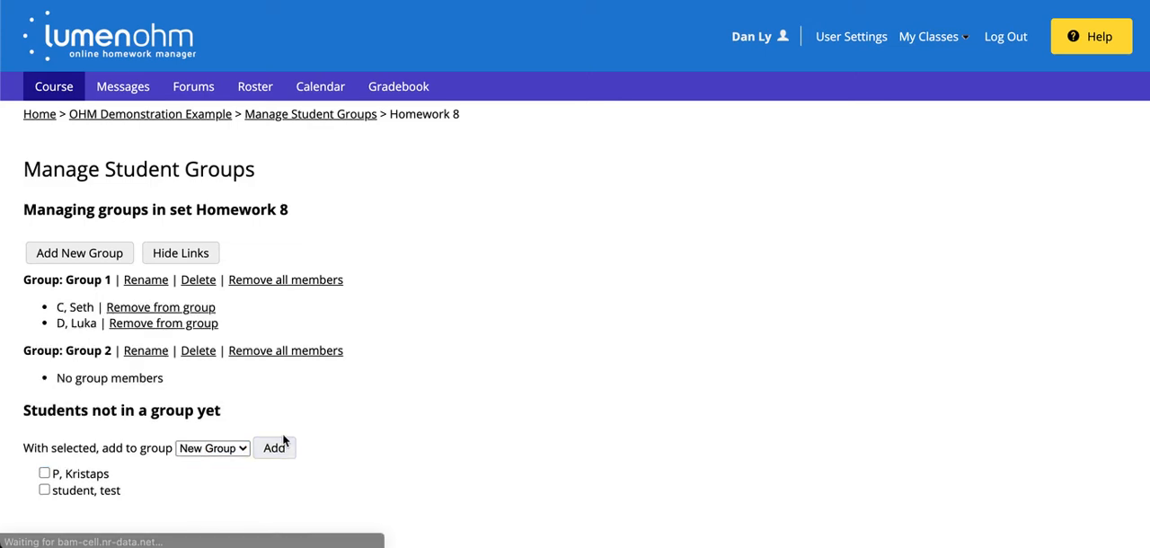
pyautogui.click(44, 473)
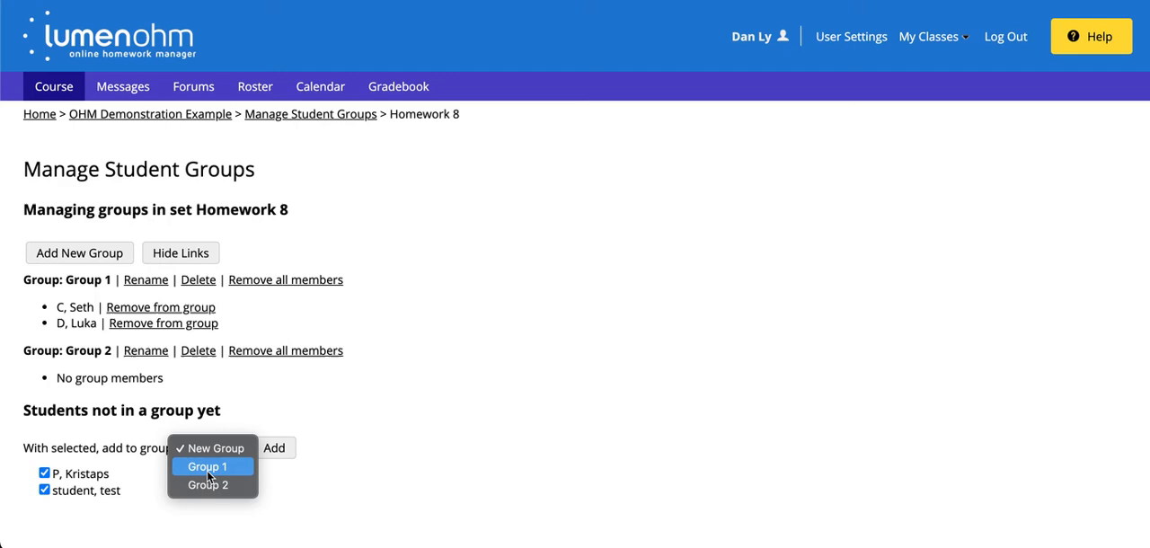
pyautogui.click(207, 485)
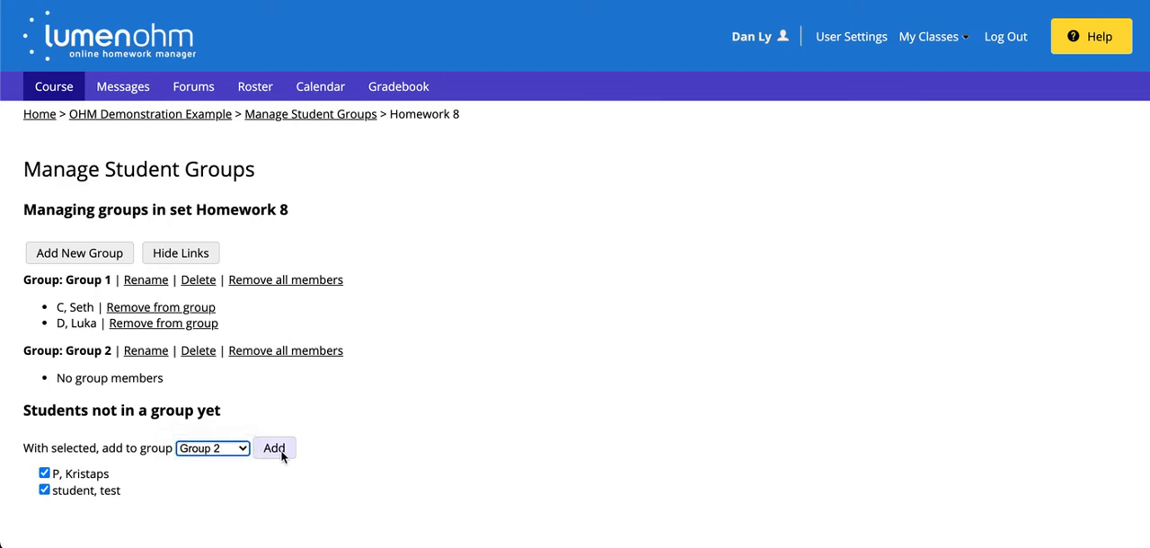
pyautogui.click(274, 448)
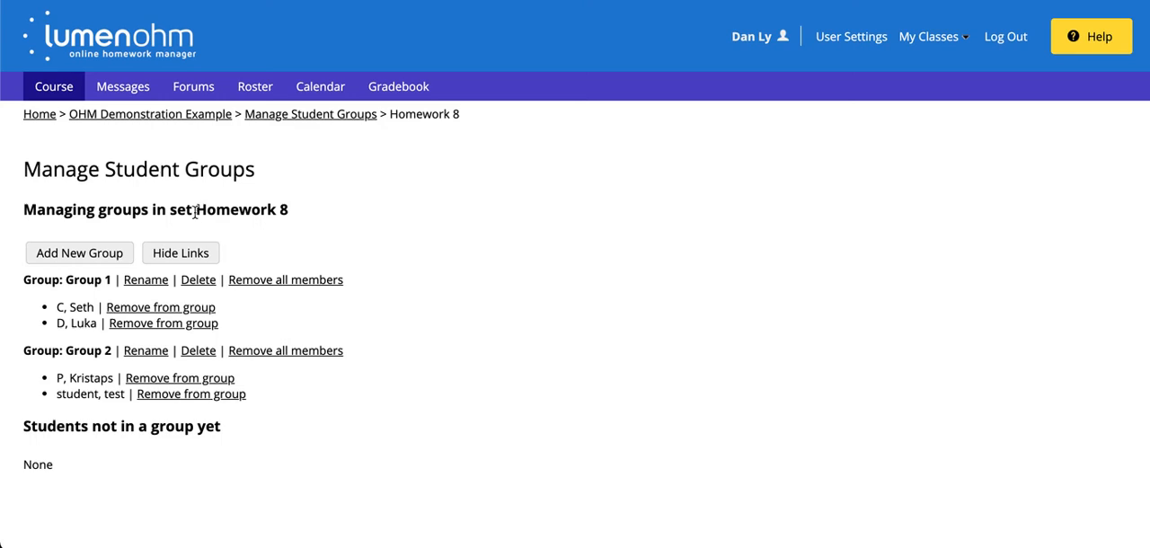
pyautogui.moveTo(163, 322)
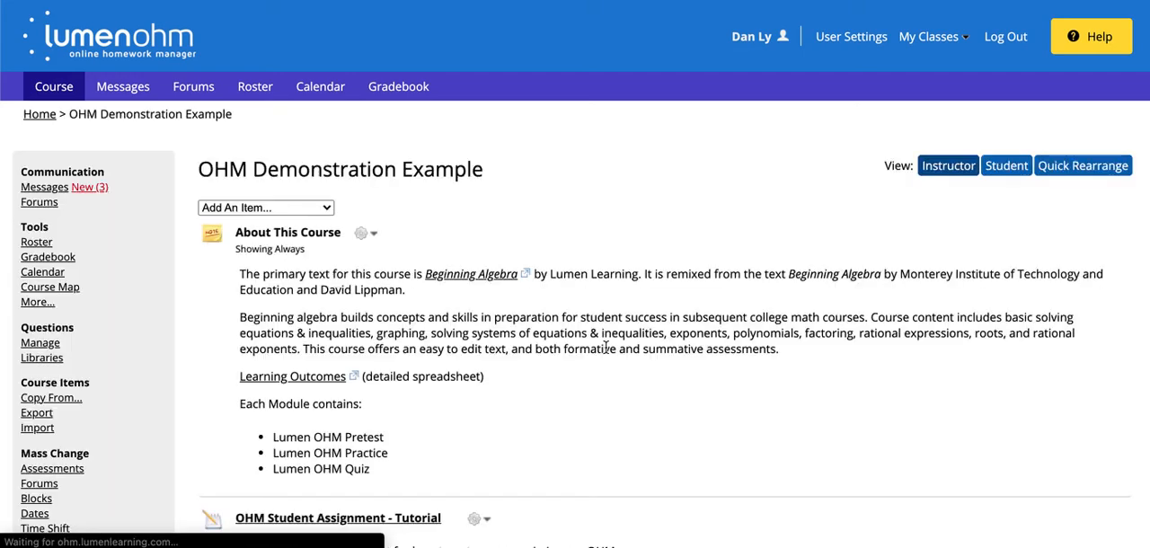
# Scroll the course page down to Homework 8 and open its gear menu.
pyautogui.scroll(-3)
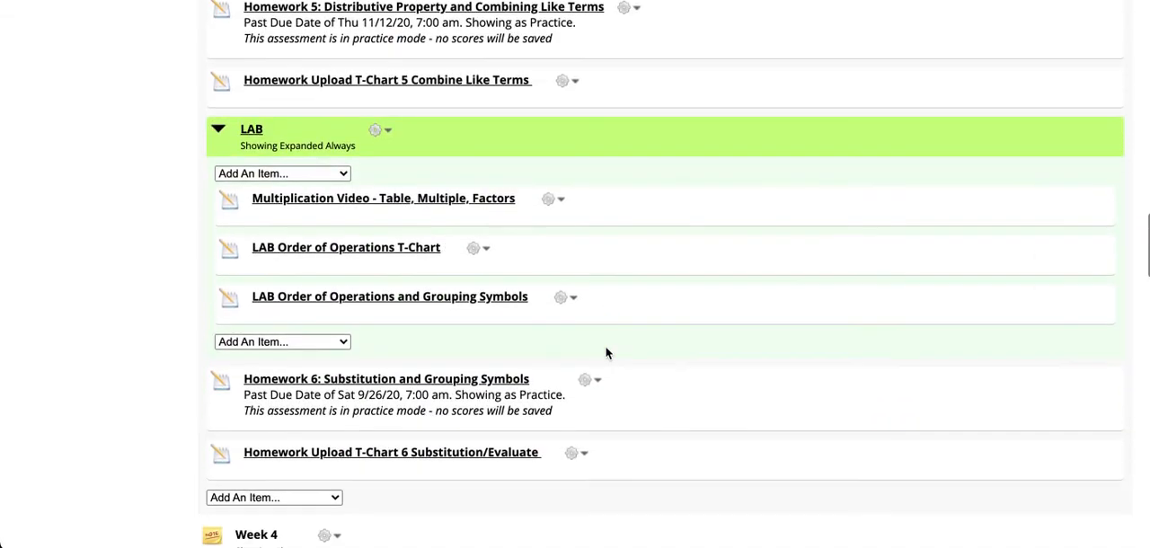
pyautogui.scroll(-3)
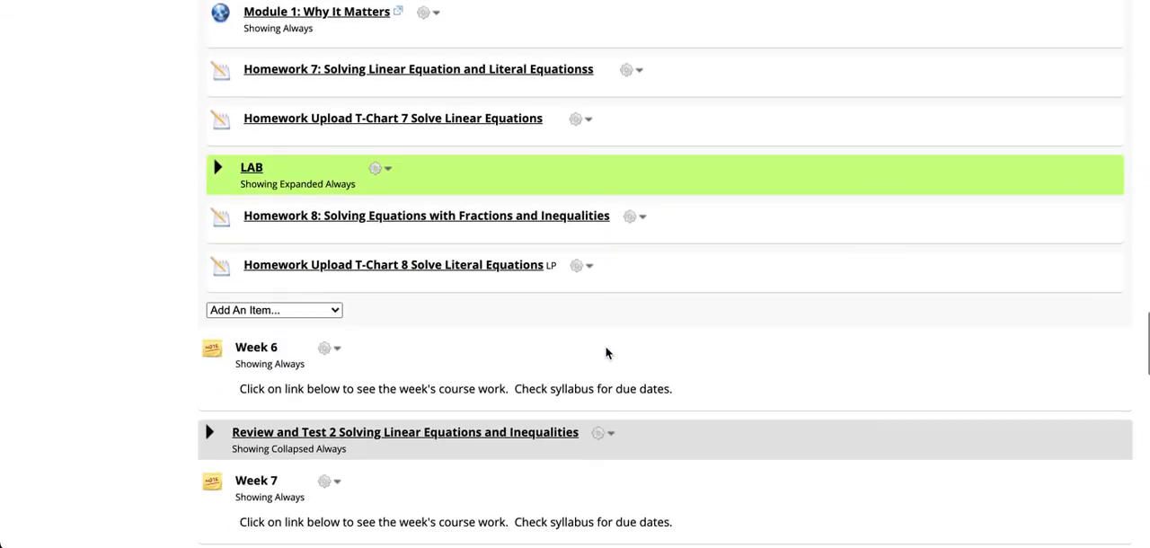
pyautogui.click(642, 217)
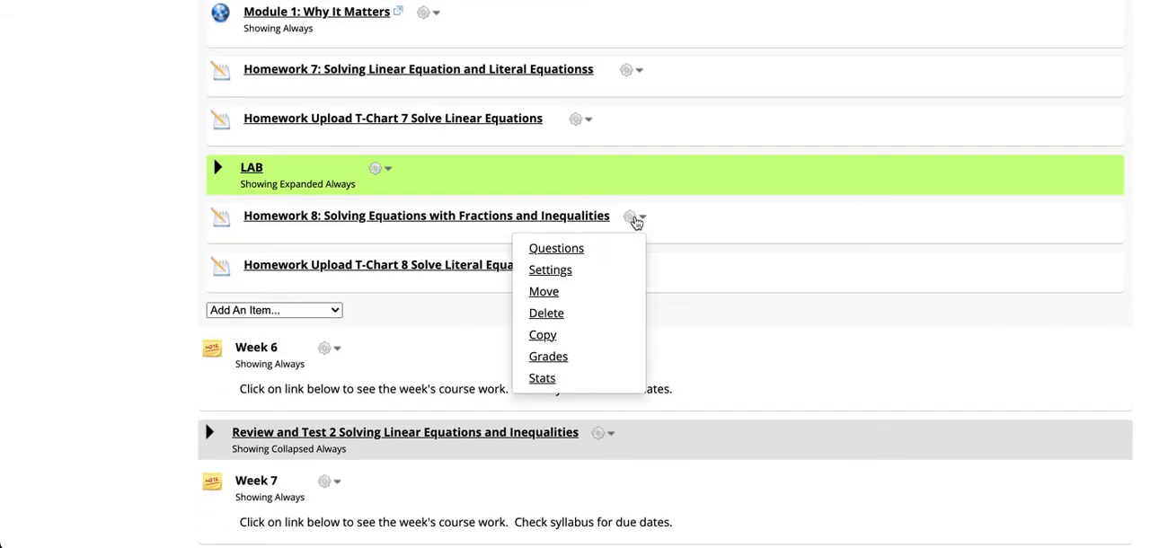
pyautogui.moveTo(549, 270)
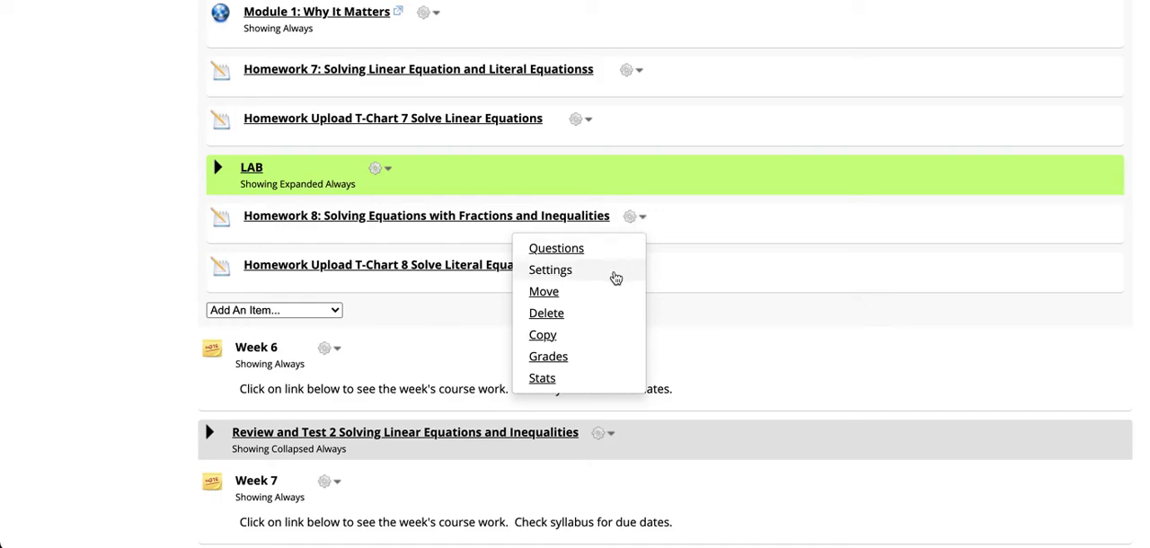
# Set Homework 8 to instructor-created groups, max 2 members, group set 'Homework 8', and save.
pyautogui.click(550, 269)
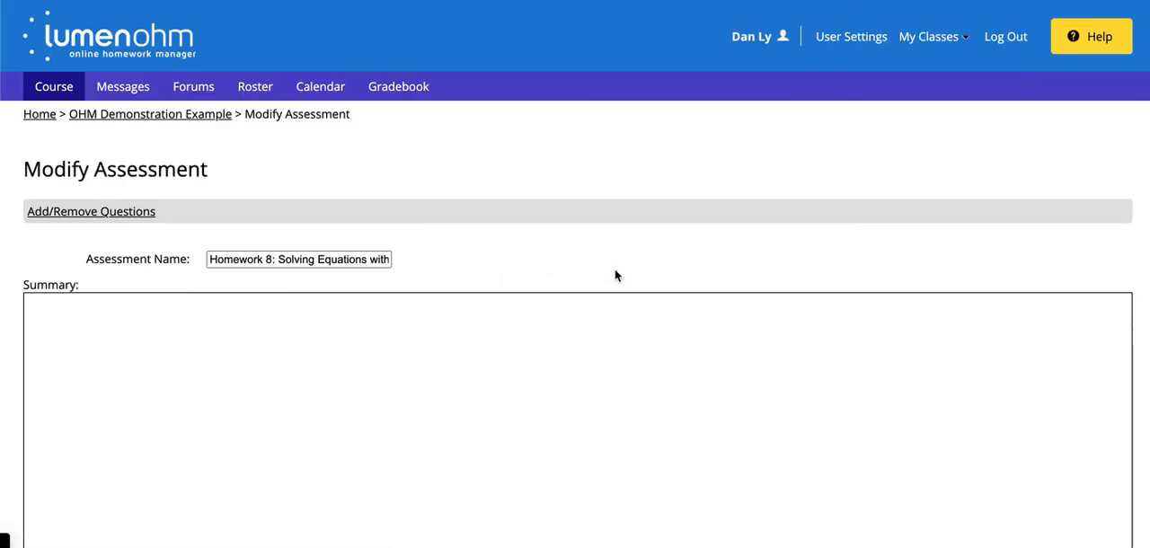
pyautogui.scroll(-3)
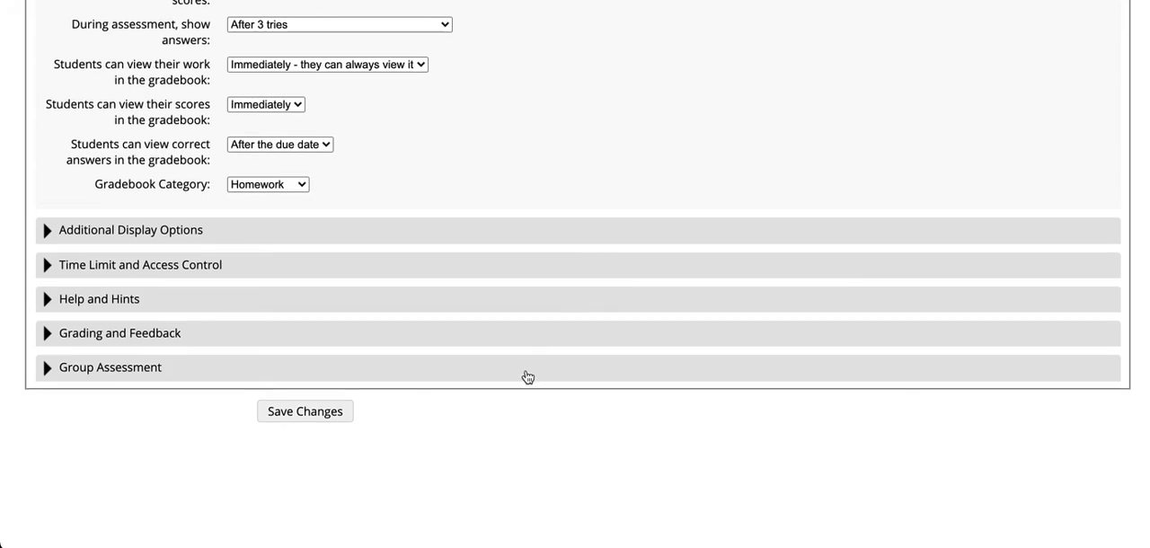
pyautogui.click(110, 367)
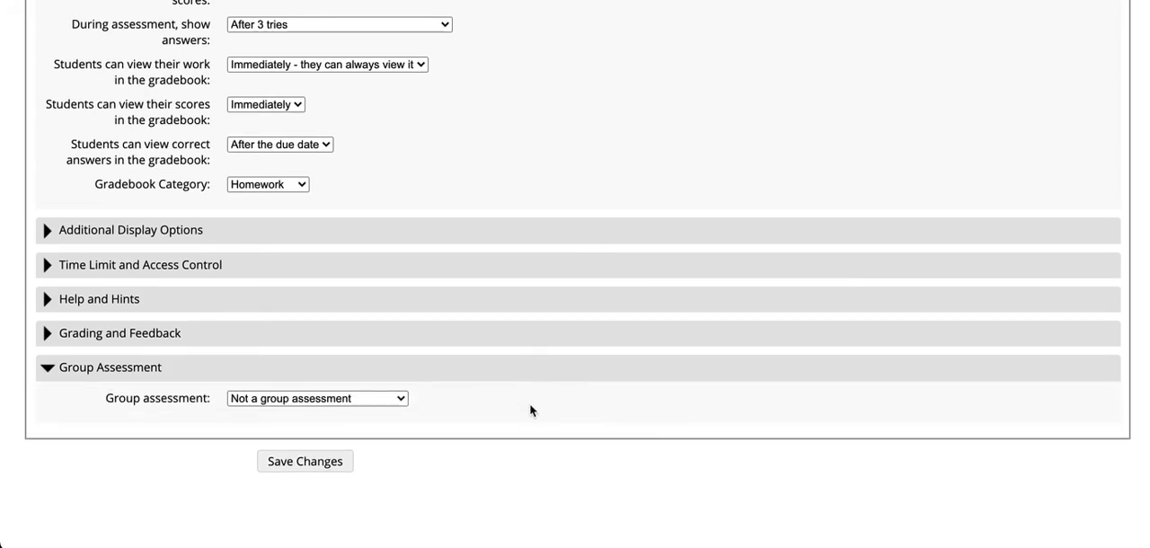
pyautogui.click(316, 398)
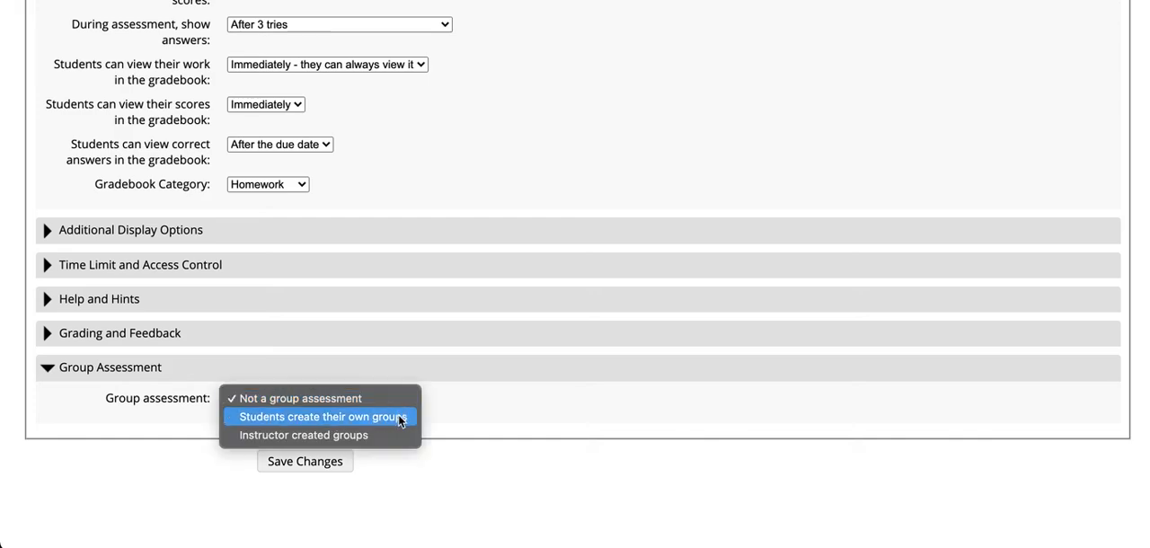
pyautogui.click(303, 435)
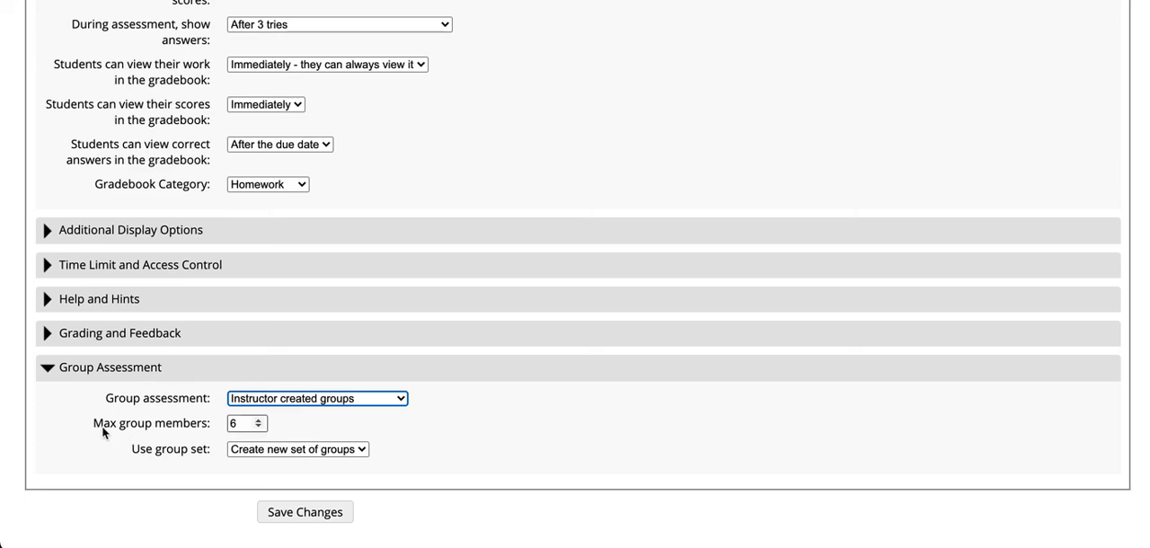
pyautogui.click(241, 424)
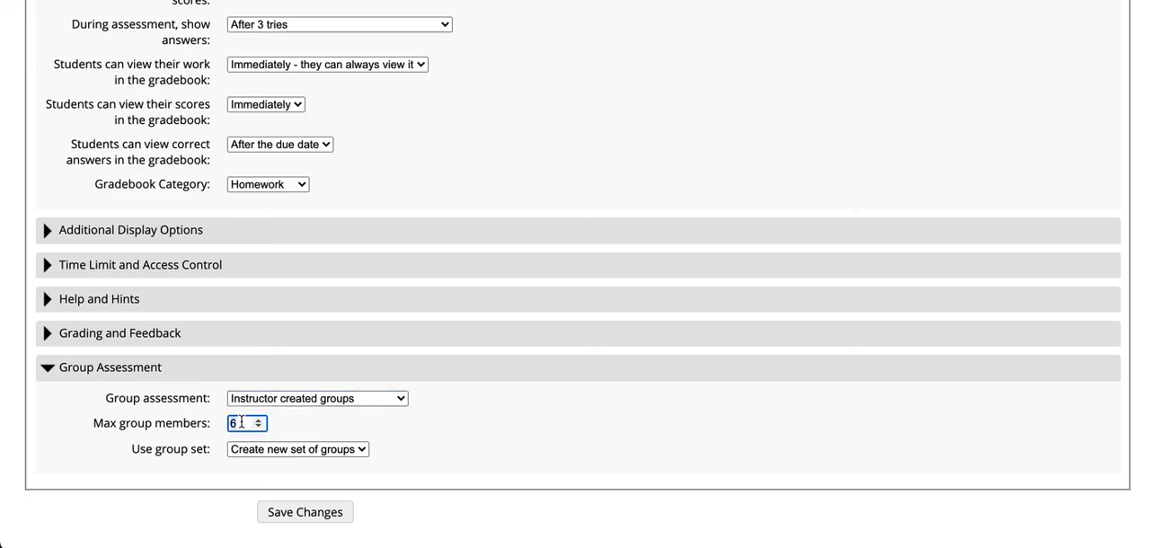
pyautogui.write('2')
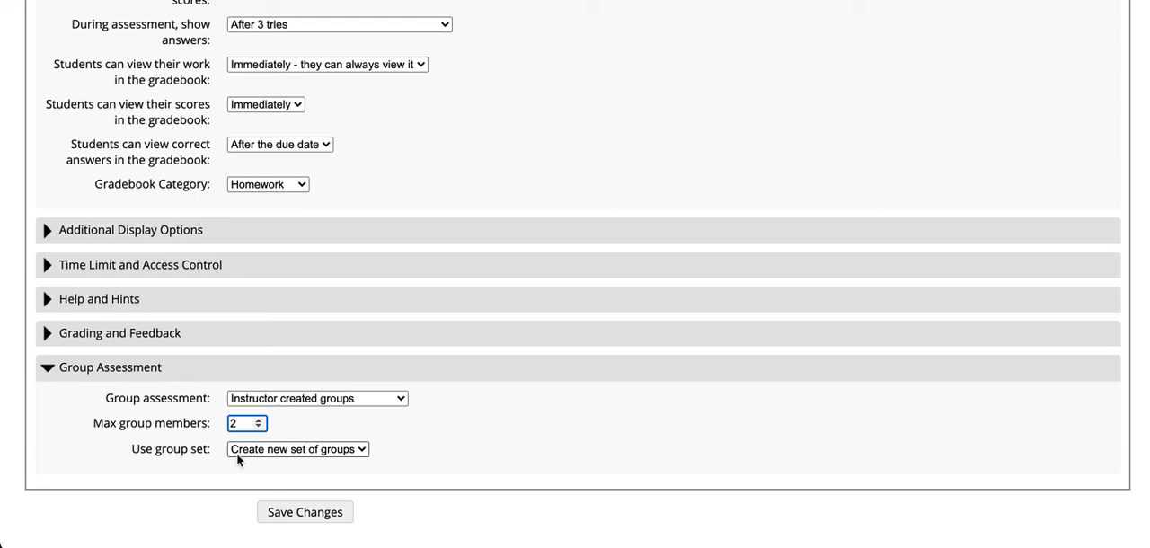
pyautogui.moveTo(316, 452)
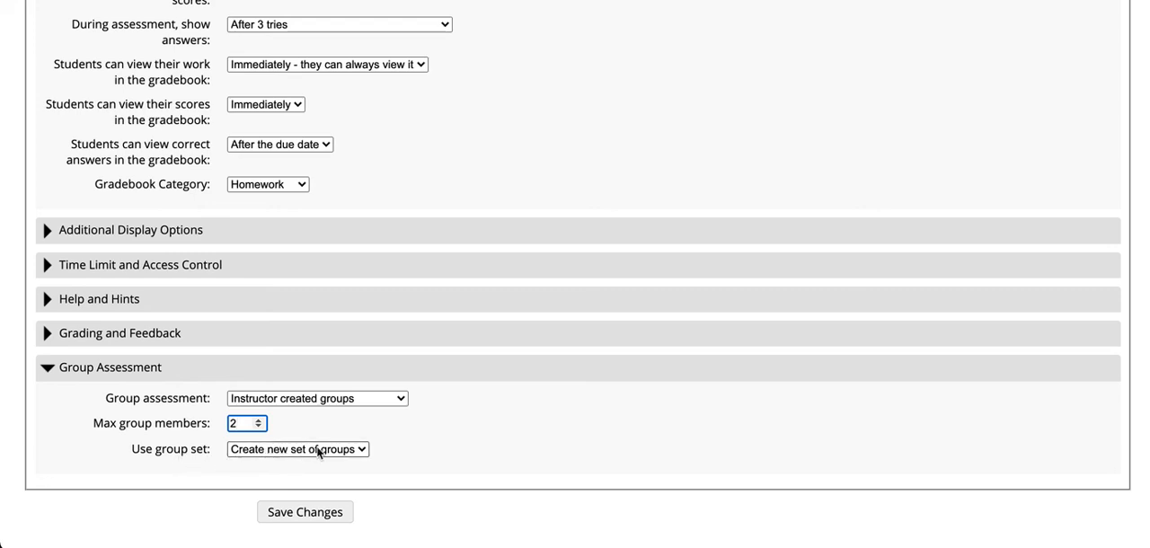
pyautogui.click(297, 450)
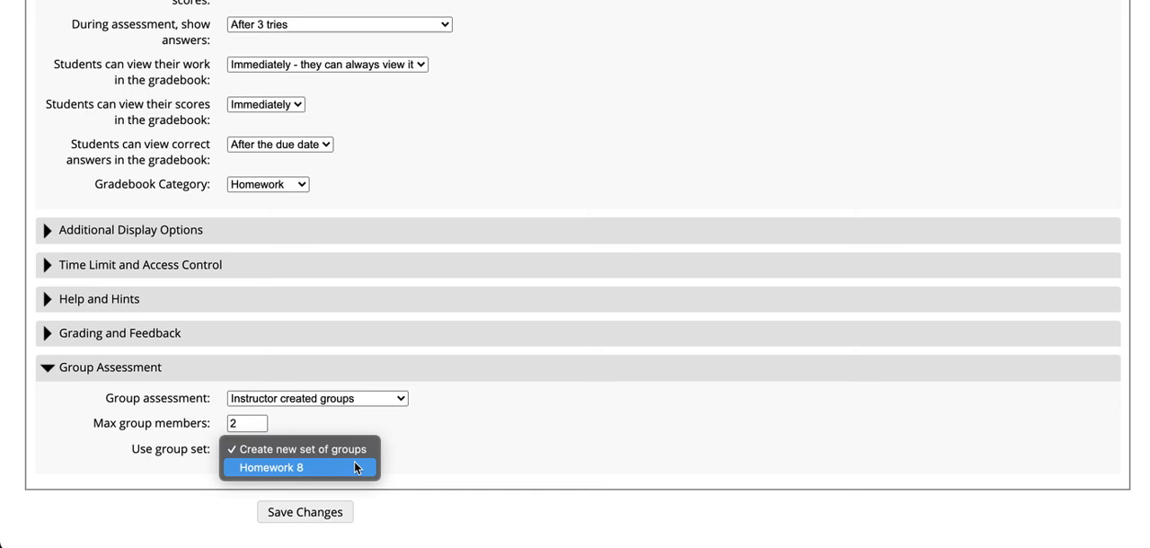
pyautogui.click(270, 467)
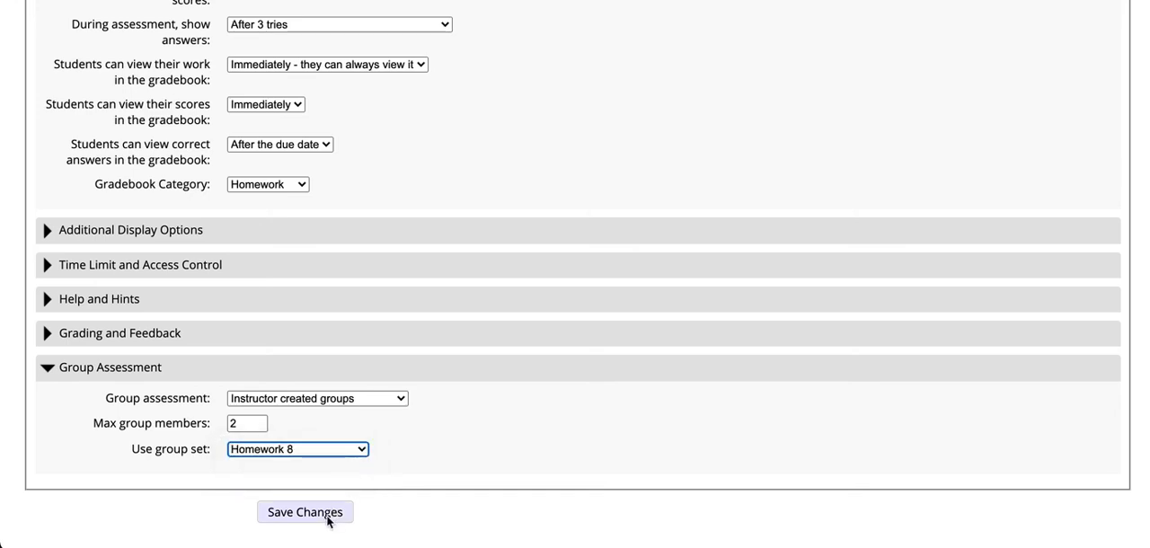
pyautogui.click(305, 511)
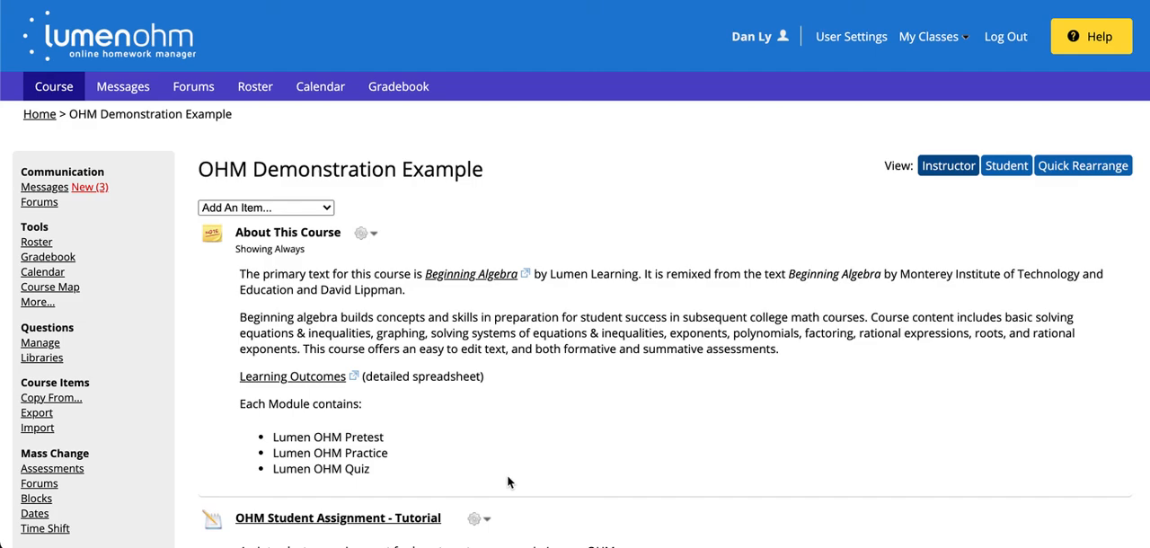
# In student view, scroll to Homework 8 and open its title link.
pyautogui.scroll(-3)
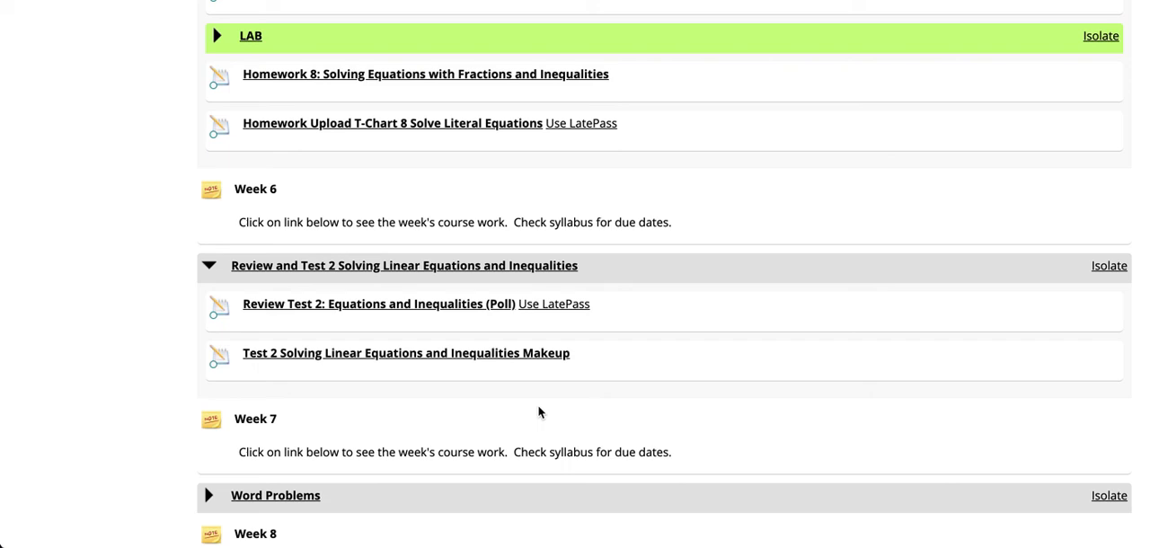
pyautogui.moveTo(458, 83)
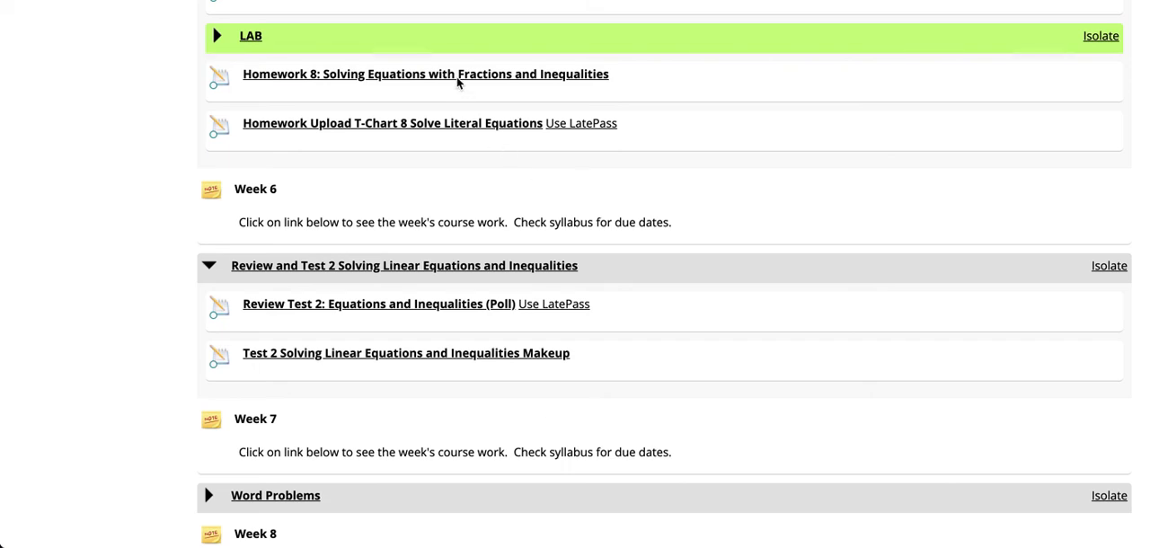
pyautogui.click(425, 74)
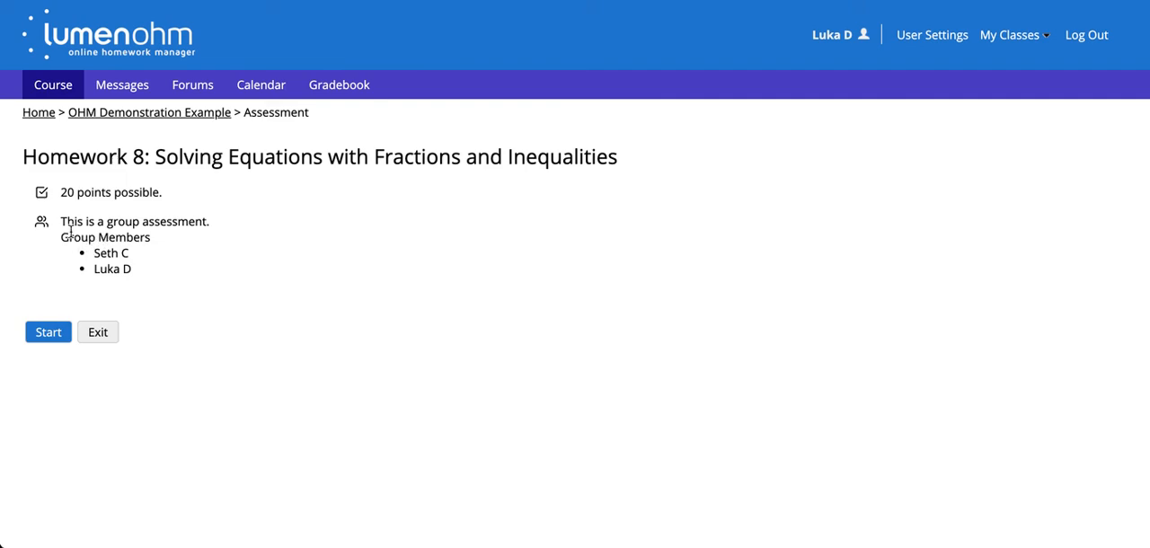
pyautogui.moveTo(205, 241)
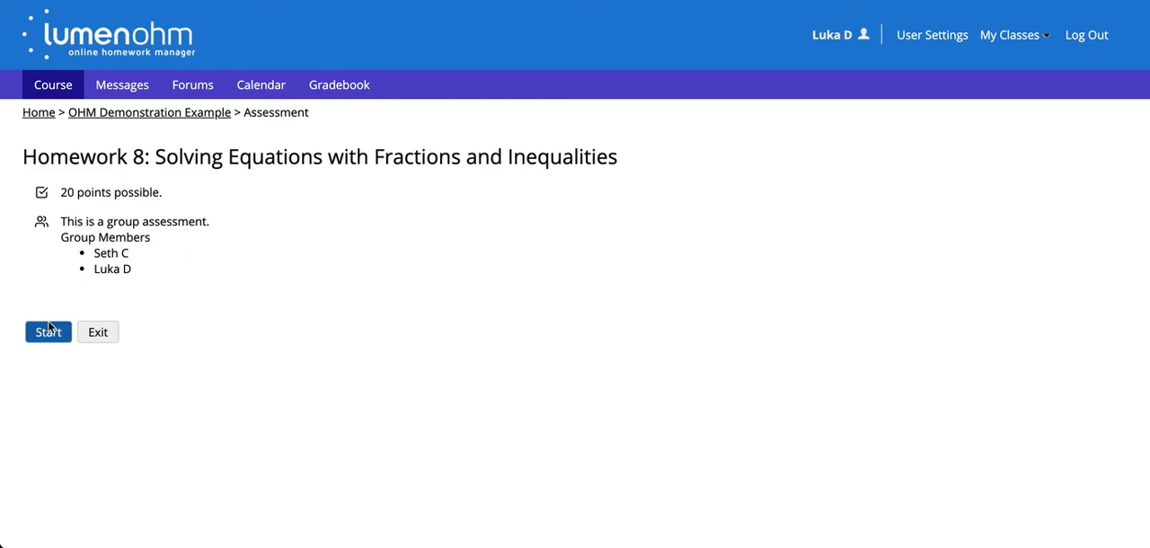
# Start Homework 8 and submit a plotted answer for Question 1.
pyautogui.click(46, 332)
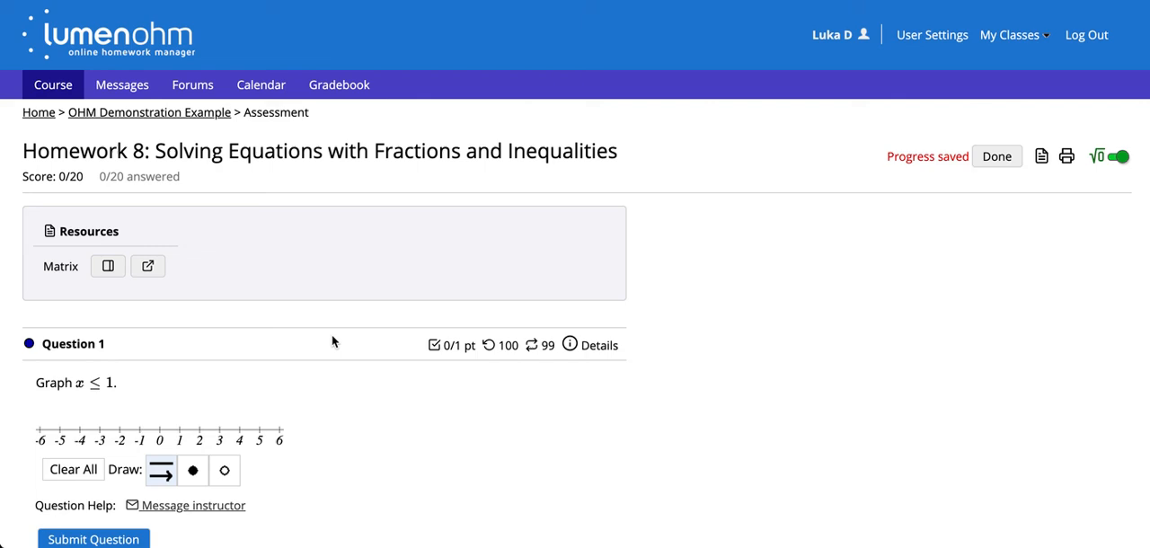
pyautogui.moveTo(222, 470)
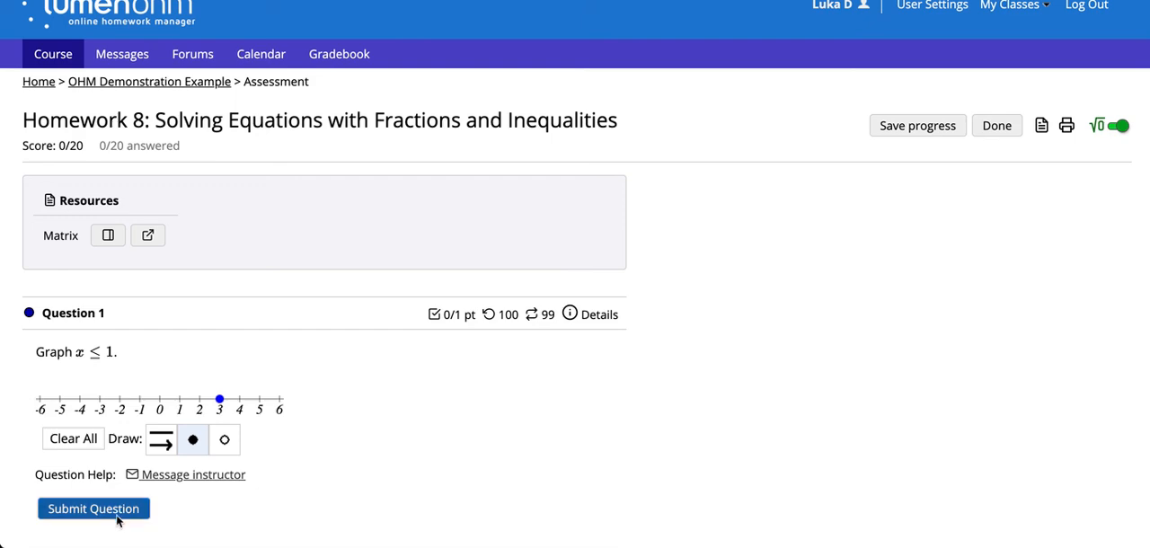
pyautogui.click(94, 508)
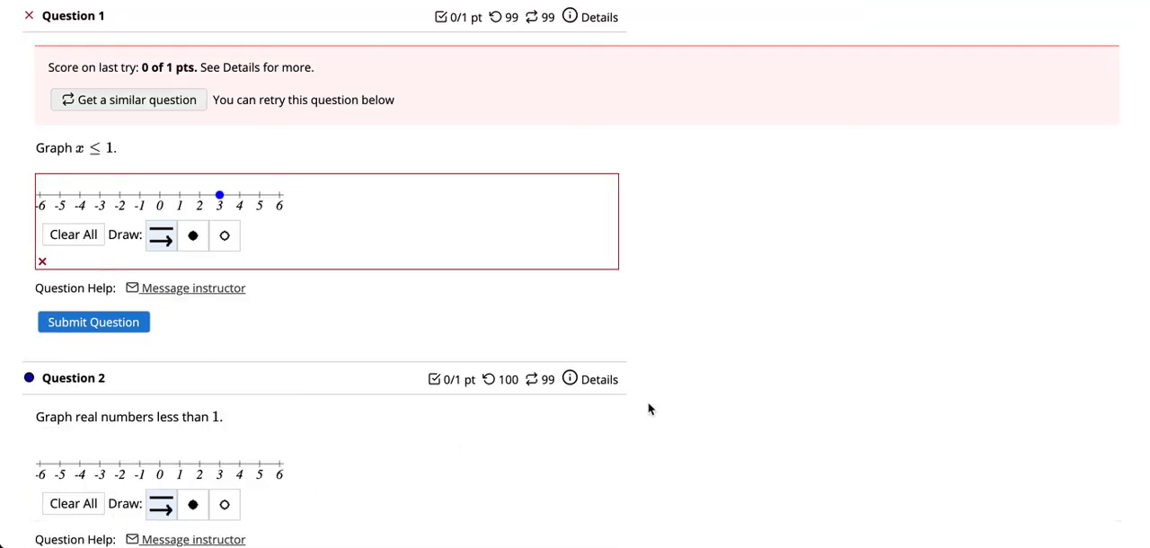